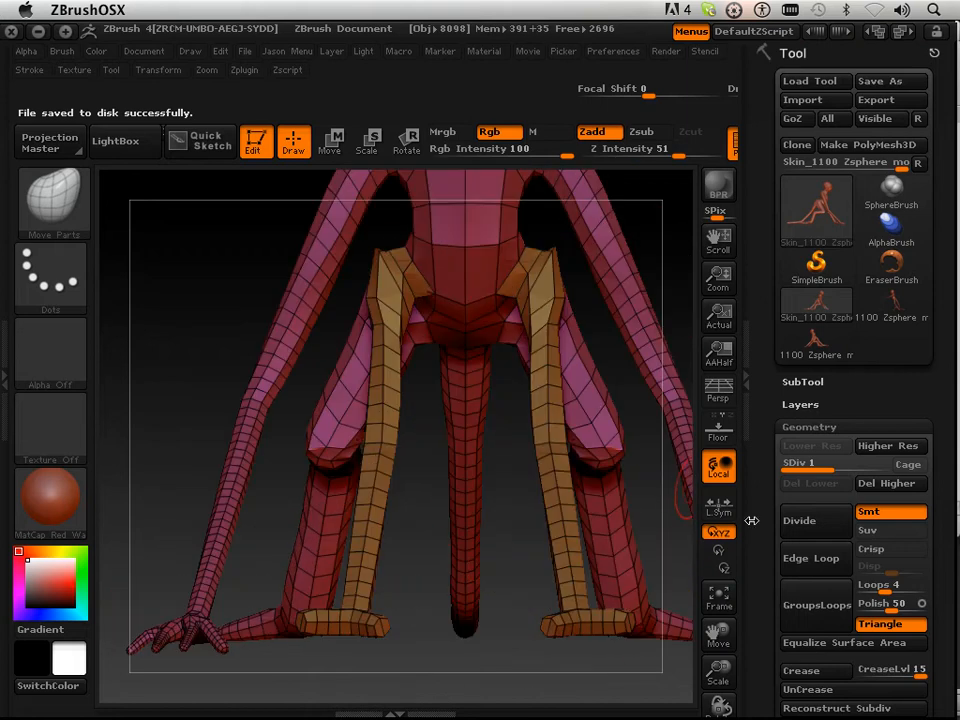
Step: Divide the creature mesh in Tool > Geometry up to SDiv 4 and frame the upper body
click(798, 520)
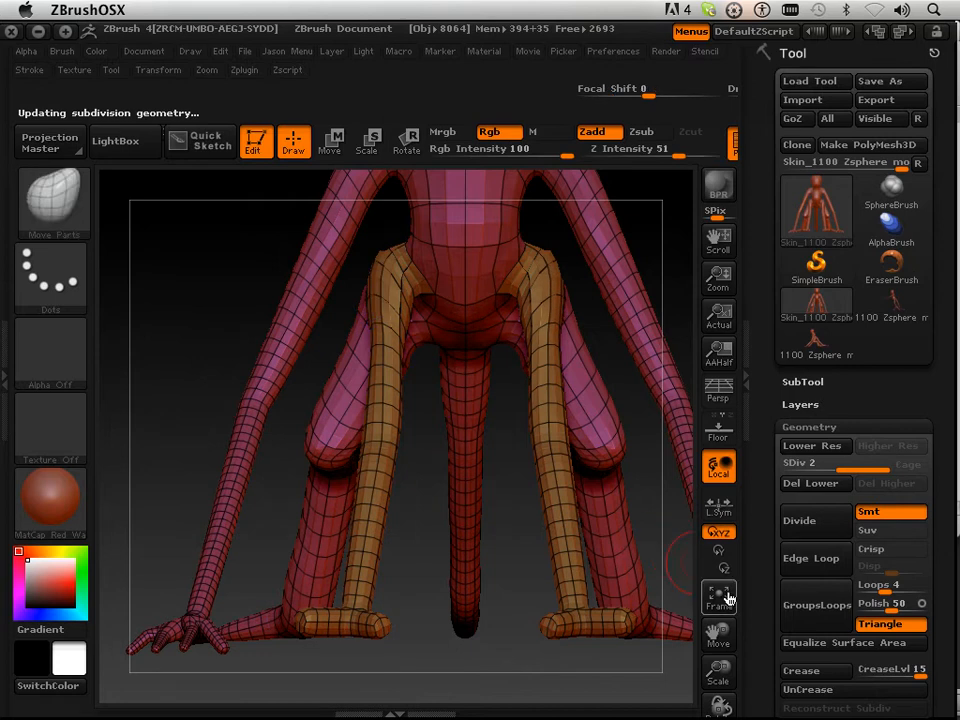
click(798, 520)
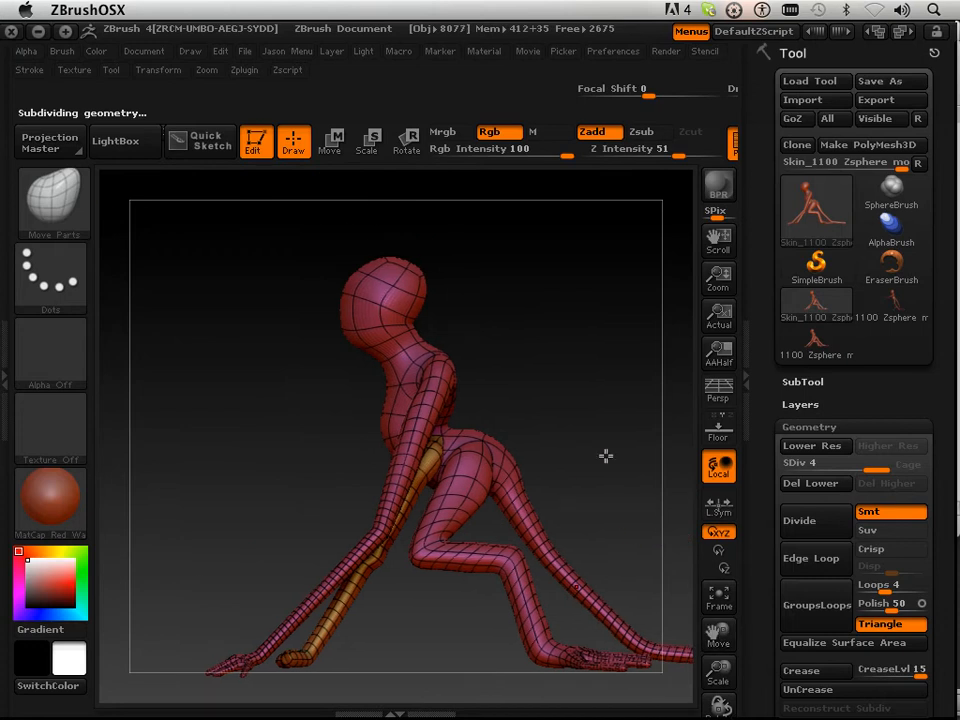
drag(605, 456, 643, 440)
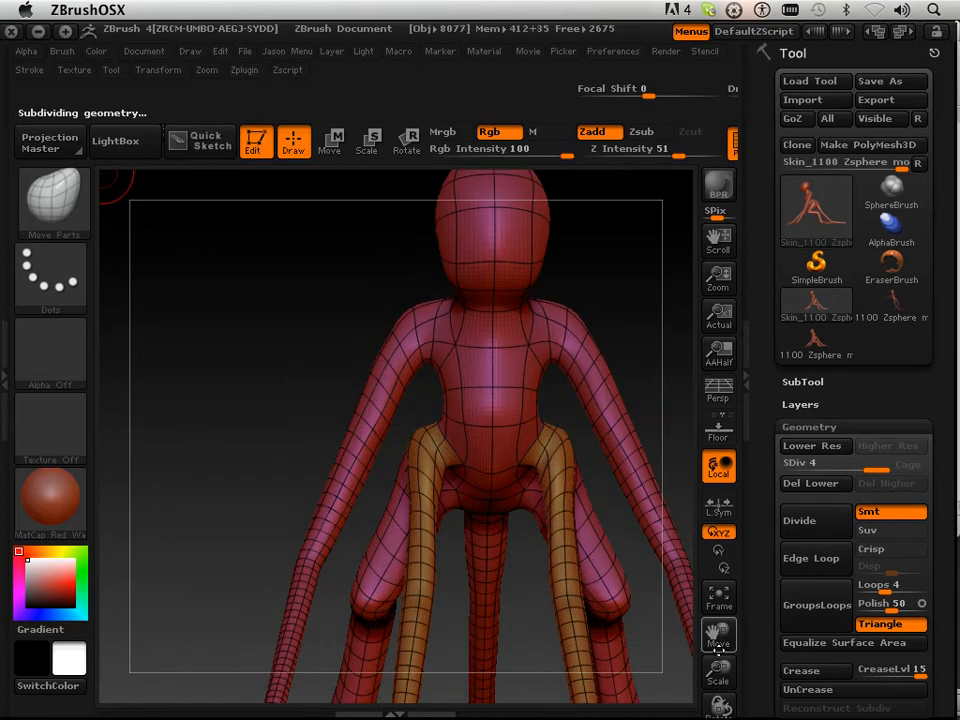
click(798, 520)
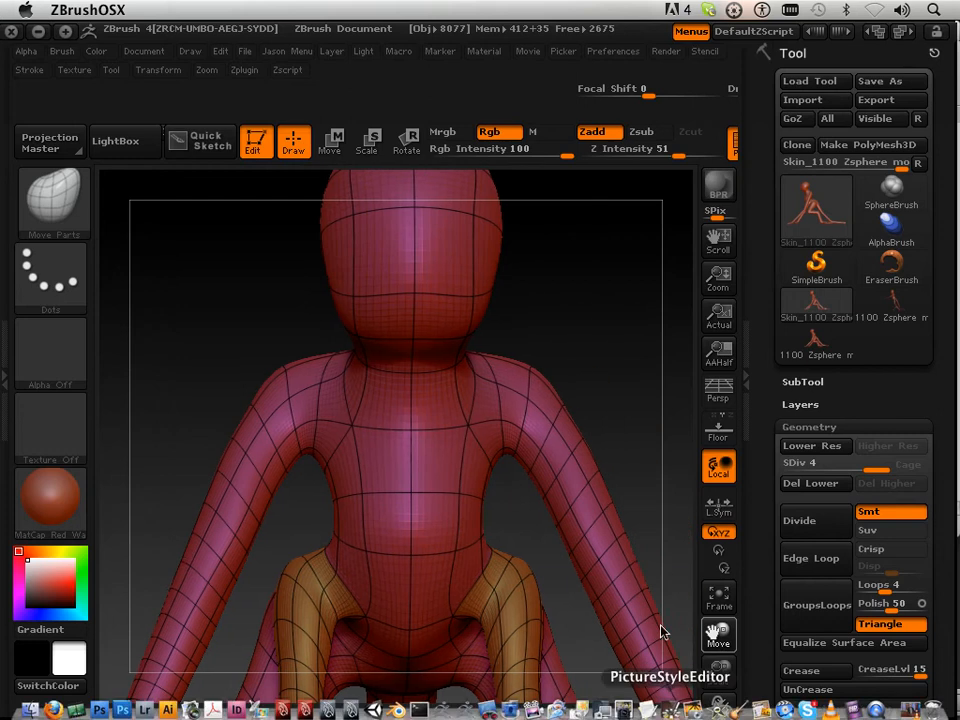
click(811, 483)
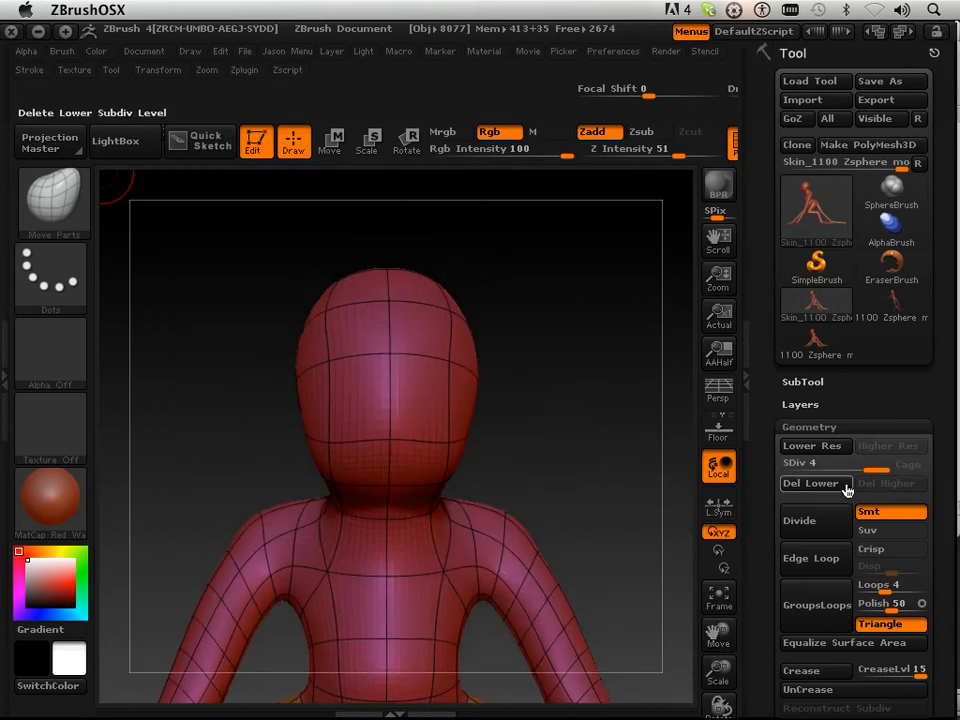
Step: Drop to SDiv 2 and pull the front of the head and chin forward with the Move brush
click(835, 462)
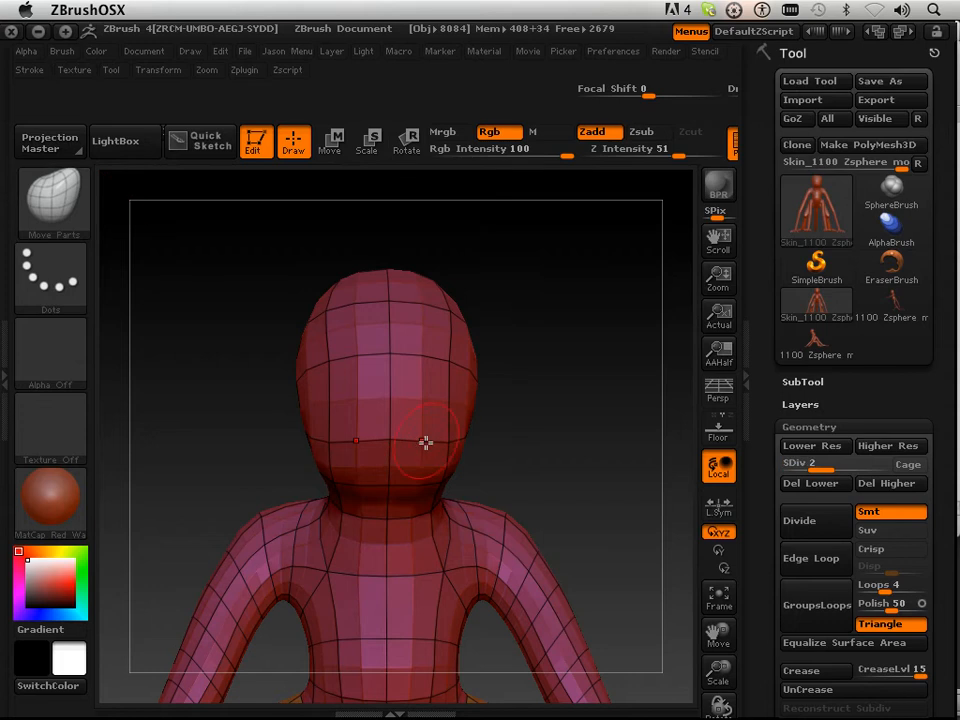
drag(425, 443, 460, 428)
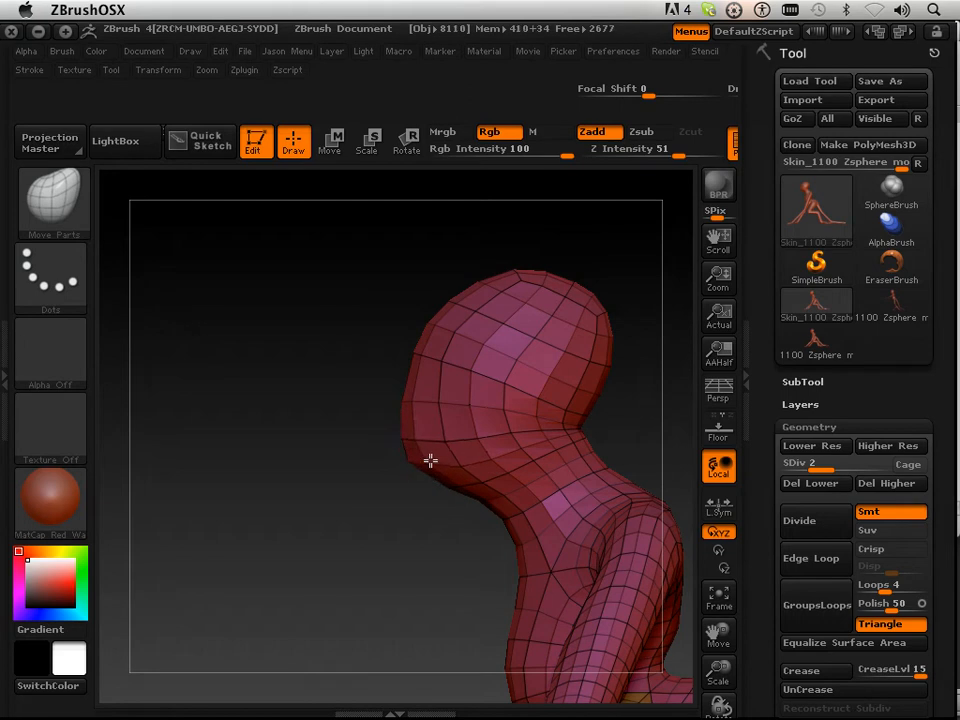
click(419, 461)
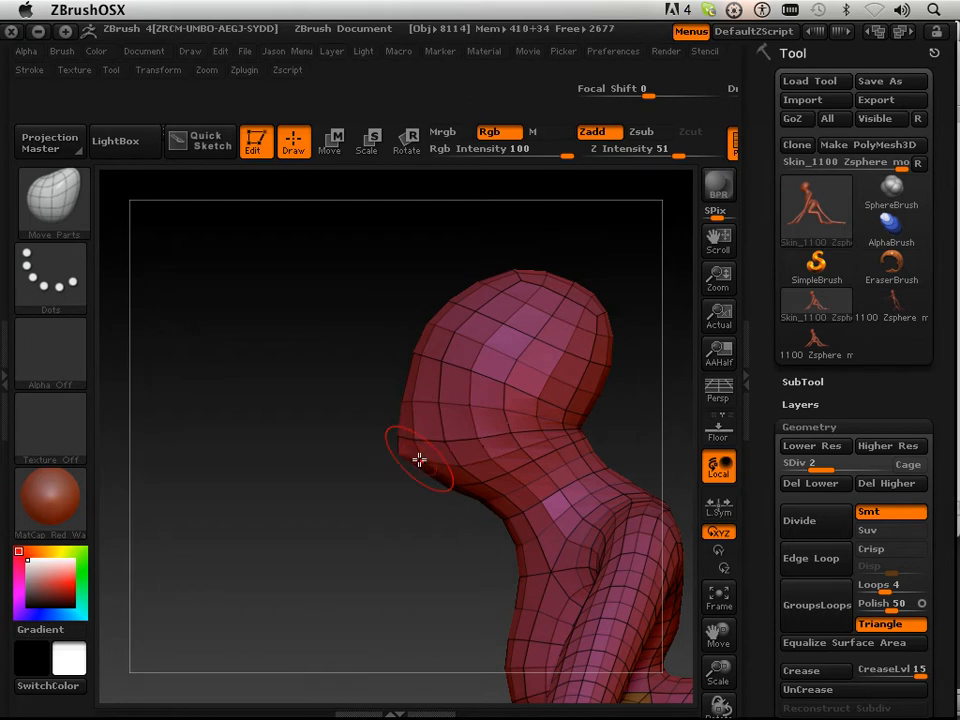
drag(418, 460, 435, 483)
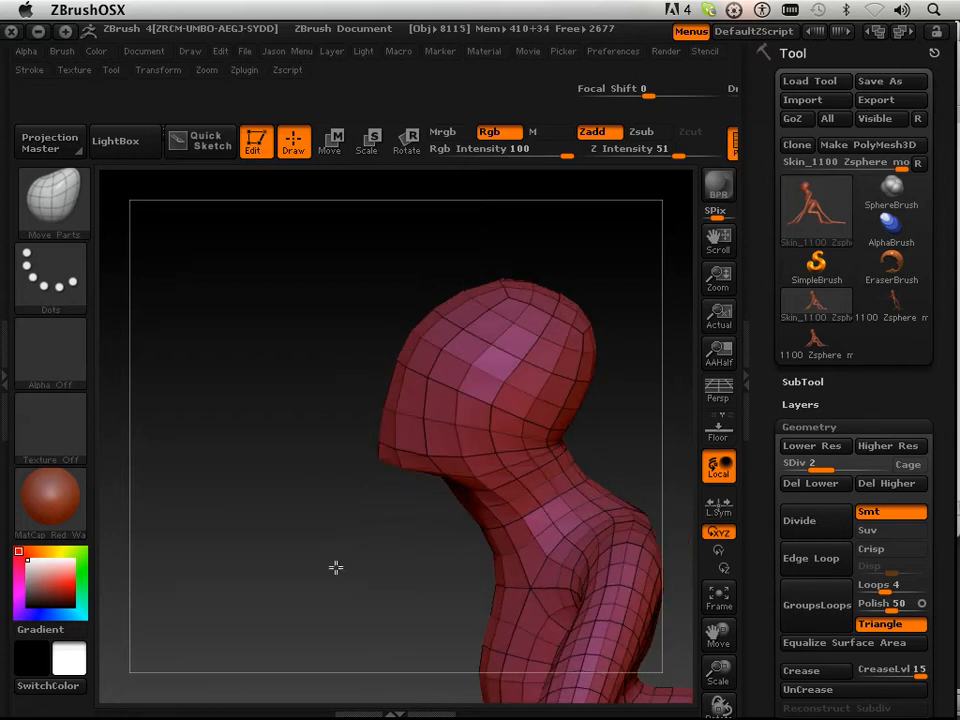
Step: Adjust the head and neck shape from the front, then check the jaw in profile
drag(335, 567, 425, 530)
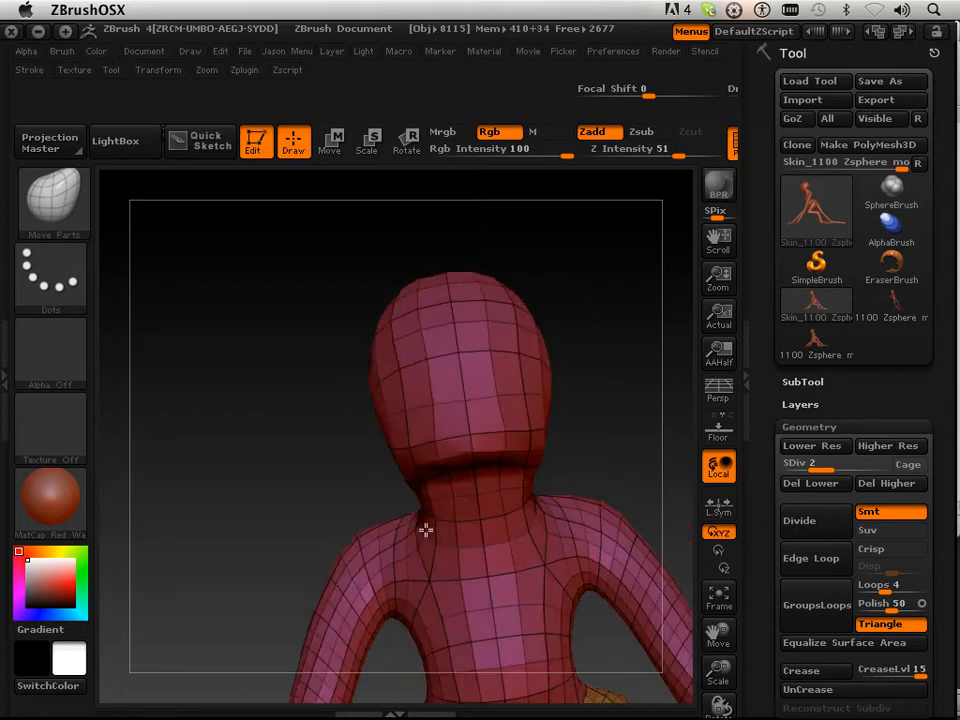
drag(425, 530, 540, 470)
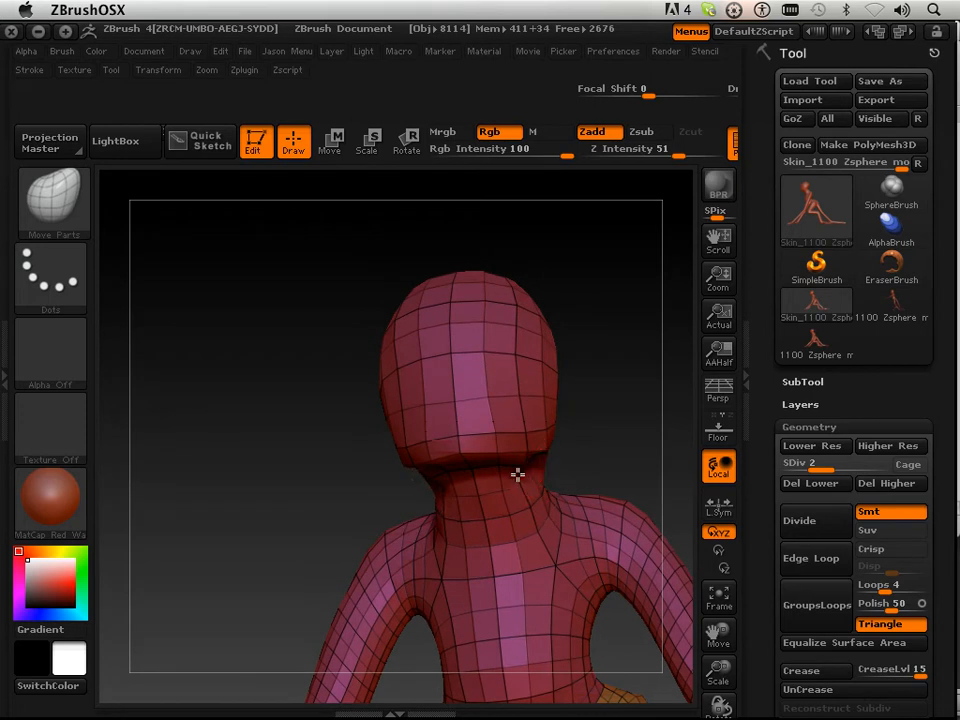
drag(520, 475, 510, 470)
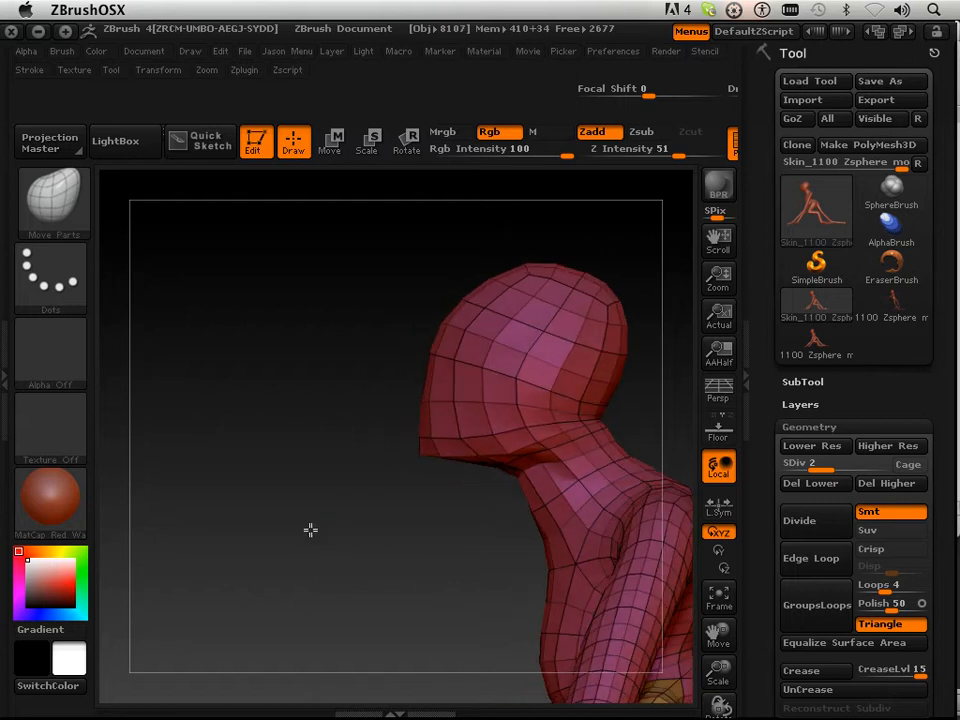
Step: Reshape the side of the face and flatten its front with the Move brush
drag(310, 530, 412, 454)
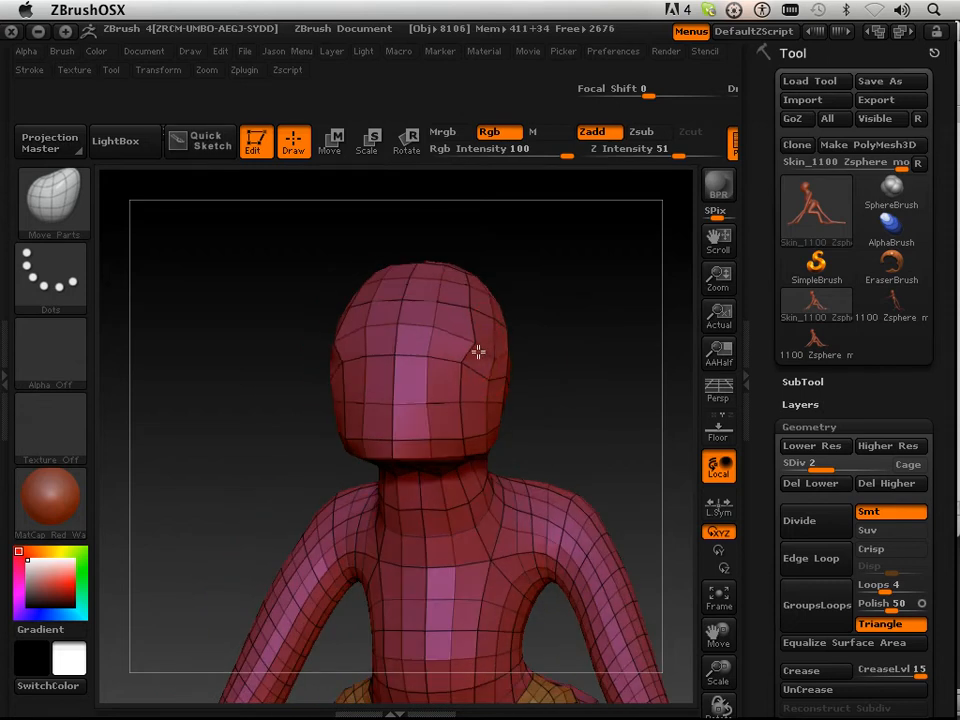
drag(478, 350, 518, 391)
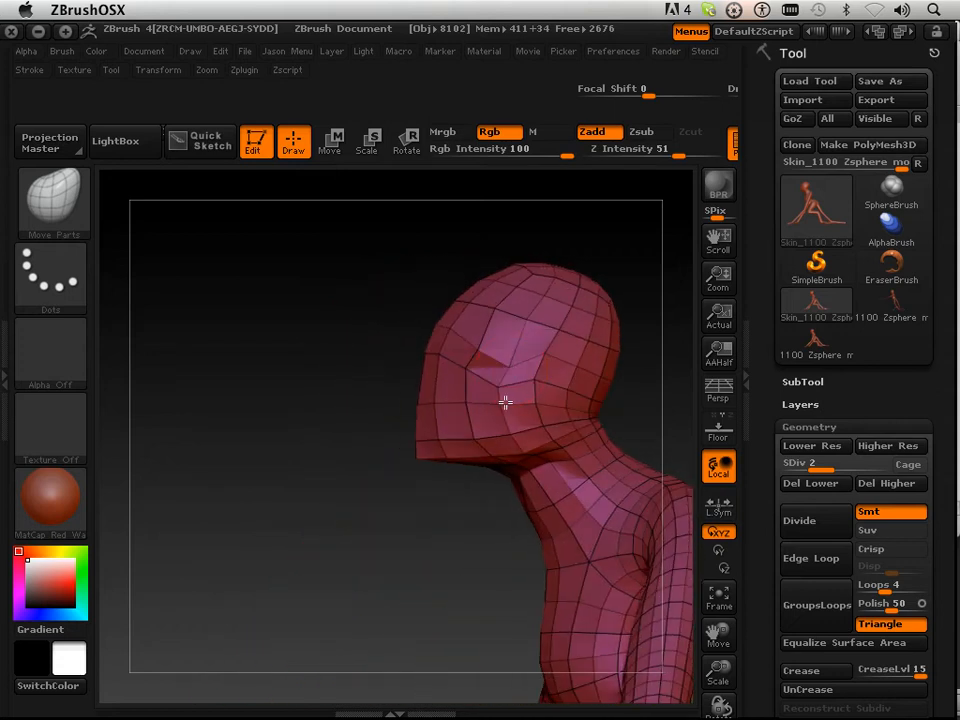
drag(505, 402, 468, 387)
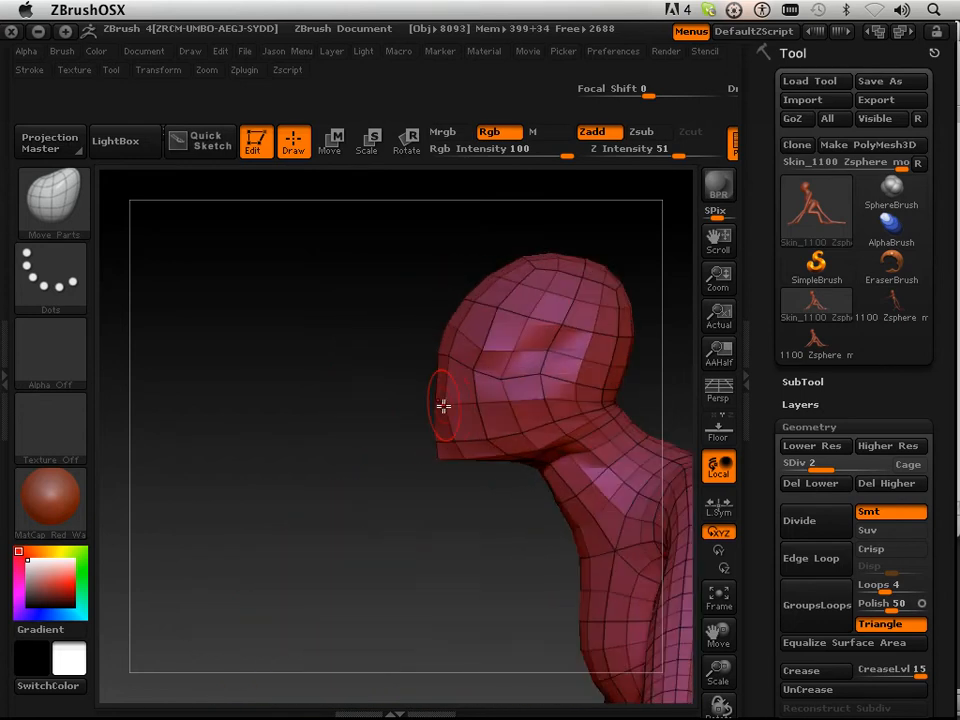
drag(443, 405, 389, 468)
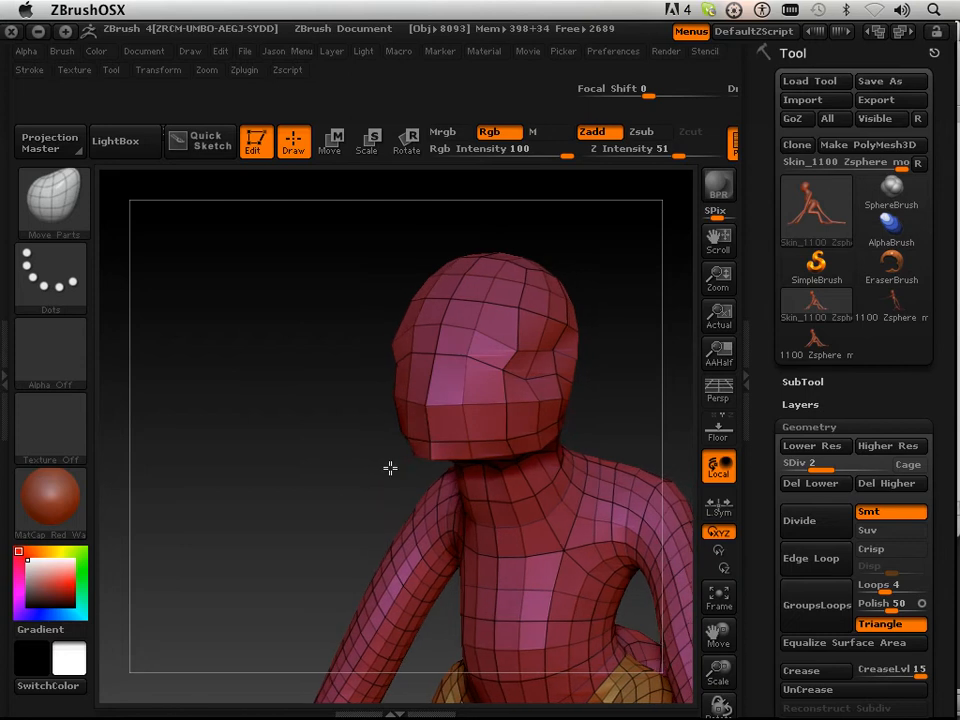
Step: Push out the back of the head and rework the skull profile from a three-quarter view
drag(390, 468, 635, 382)
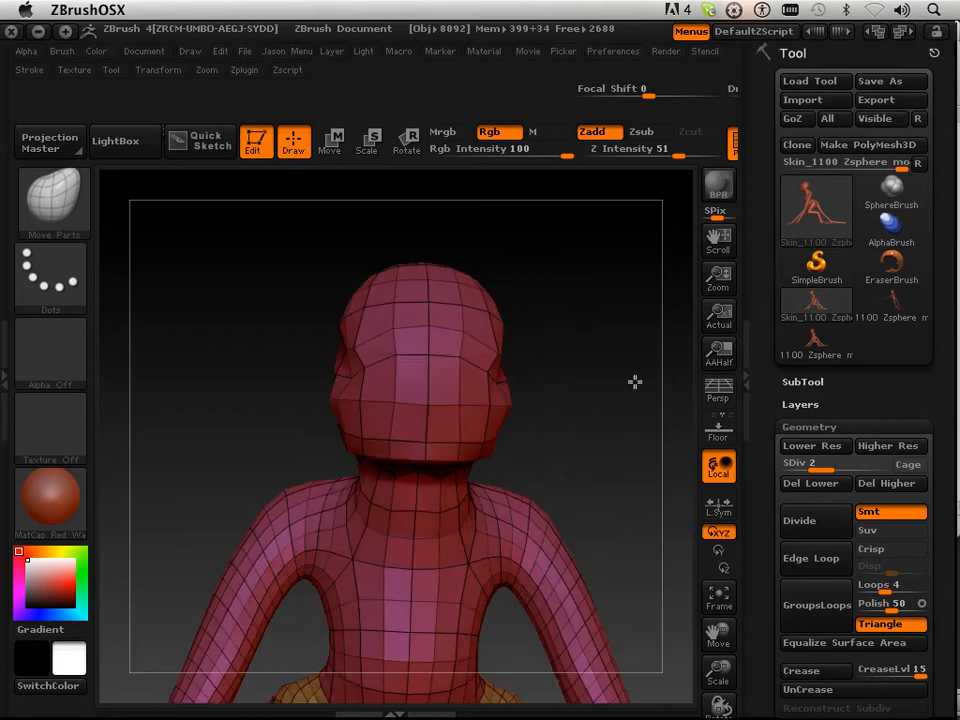
drag(635, 382, 602, 367)
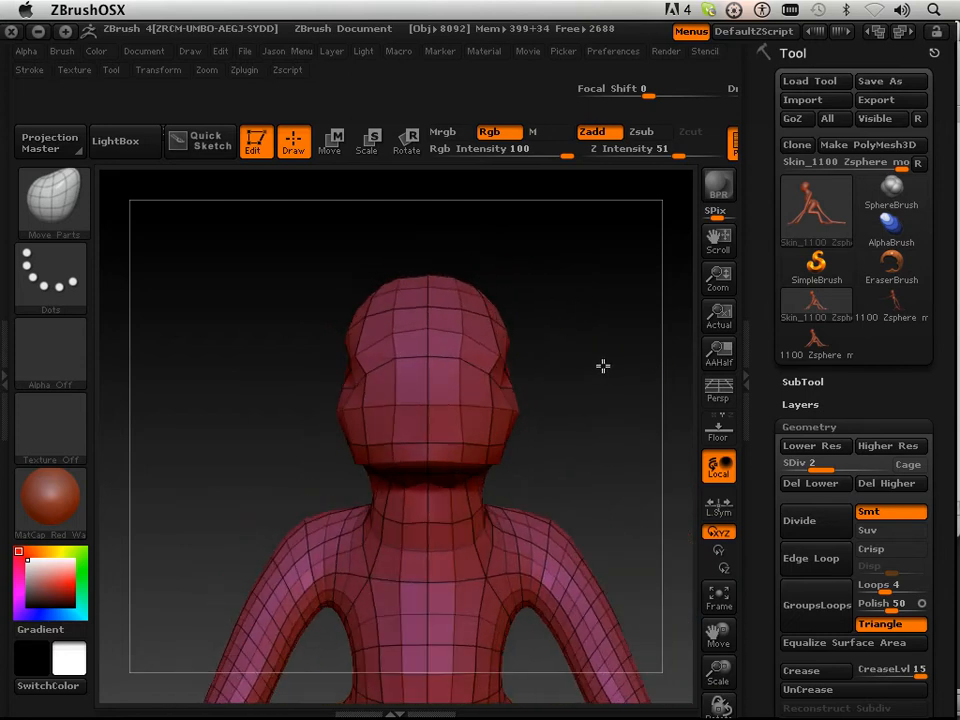
drag(603, 365, 555, 363)
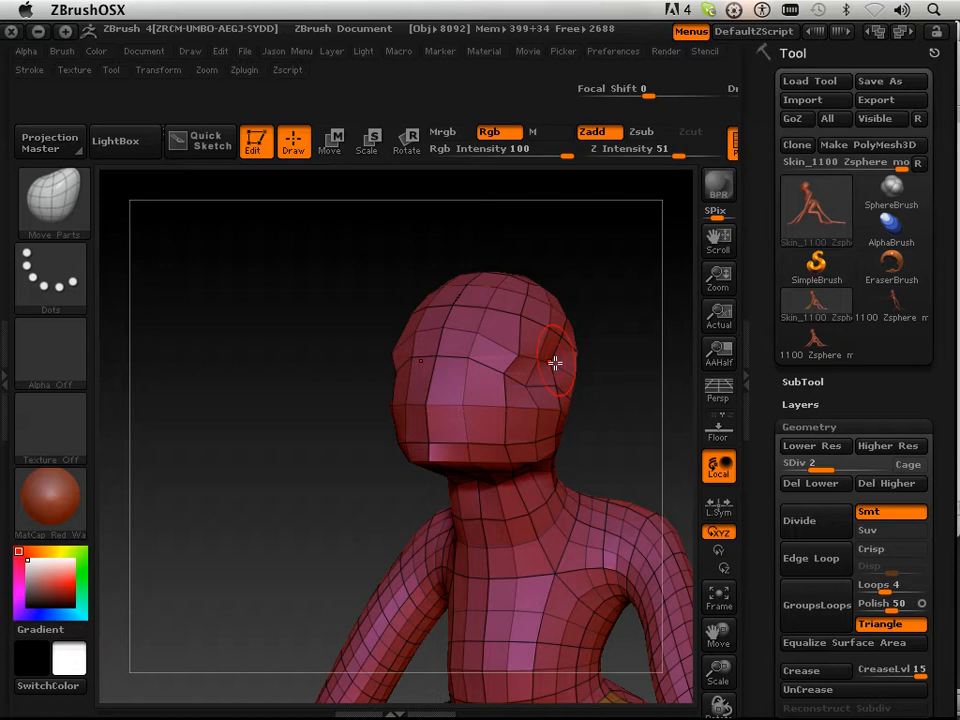
drag(555, 362, 368, 425)
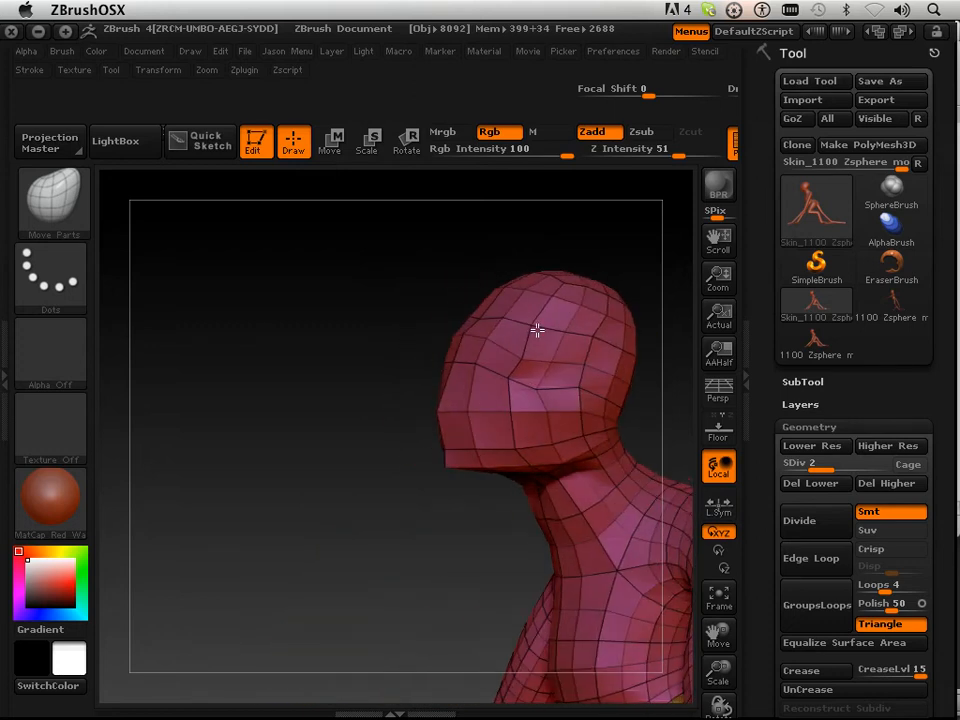
drag(537, 330, 393, 481)
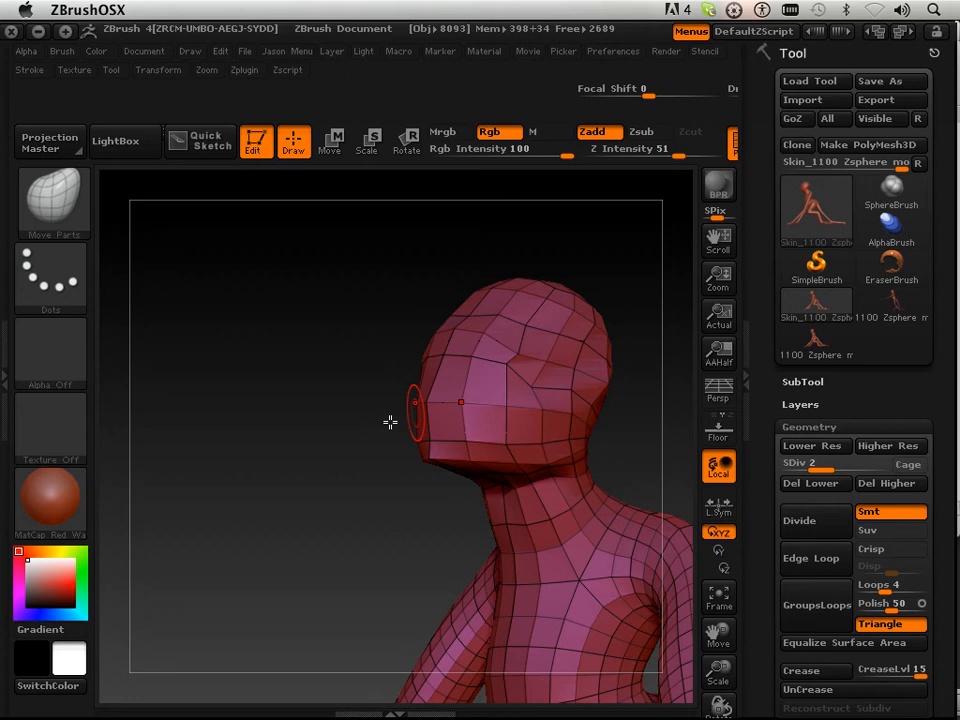
Step: Pull the front of the face forward and shape the back of the neck
drag(390, 421, 370, 475)
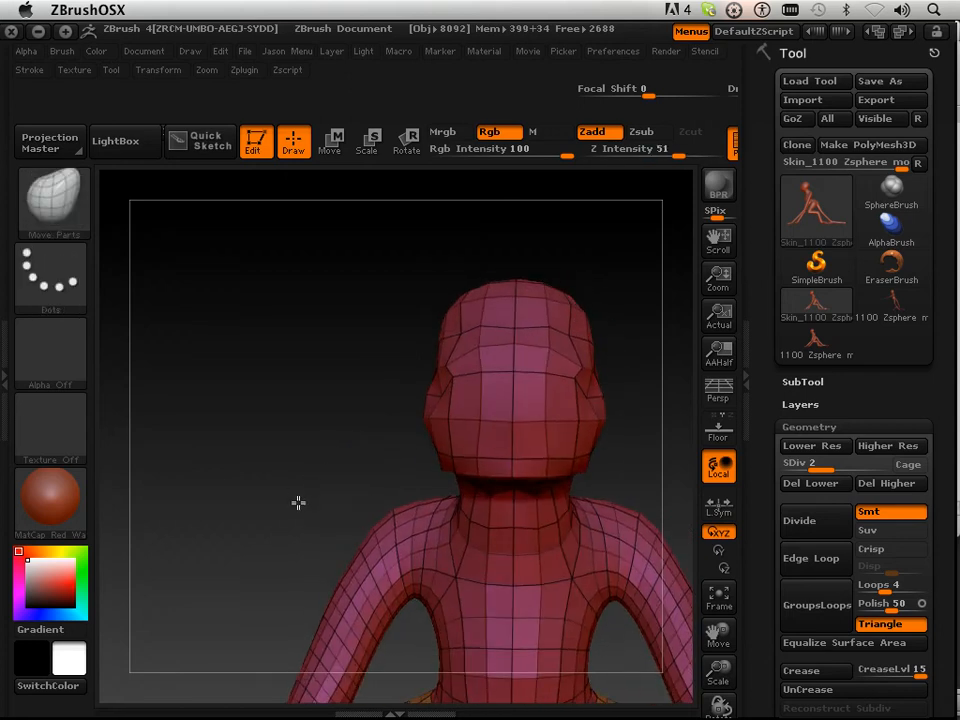
drag(298, 503, 497, 518)
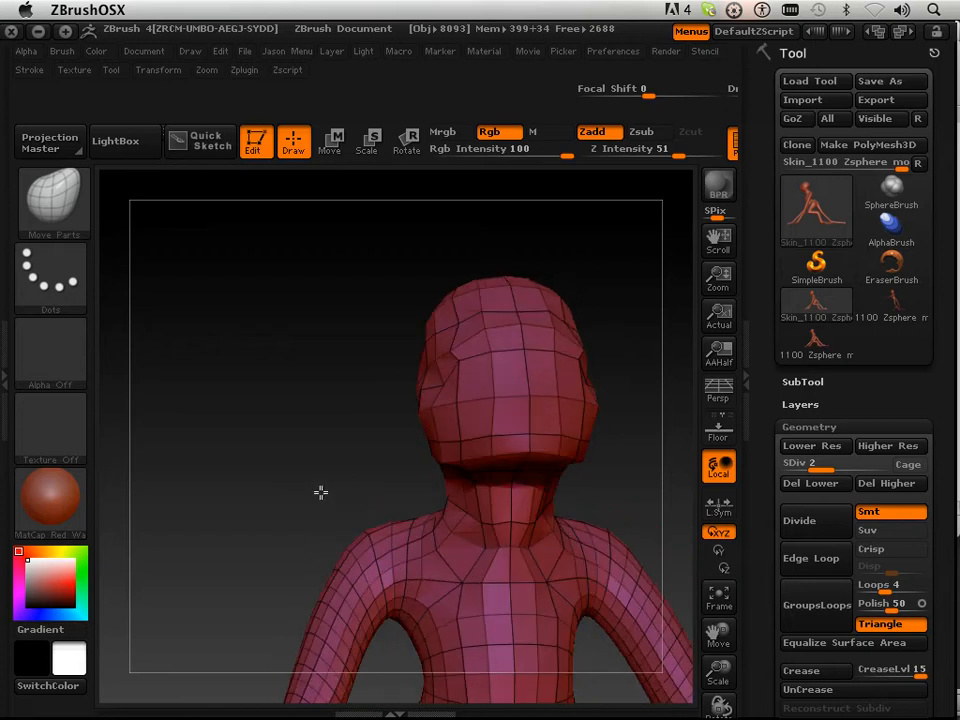
drag(320, 492, 518, 555)
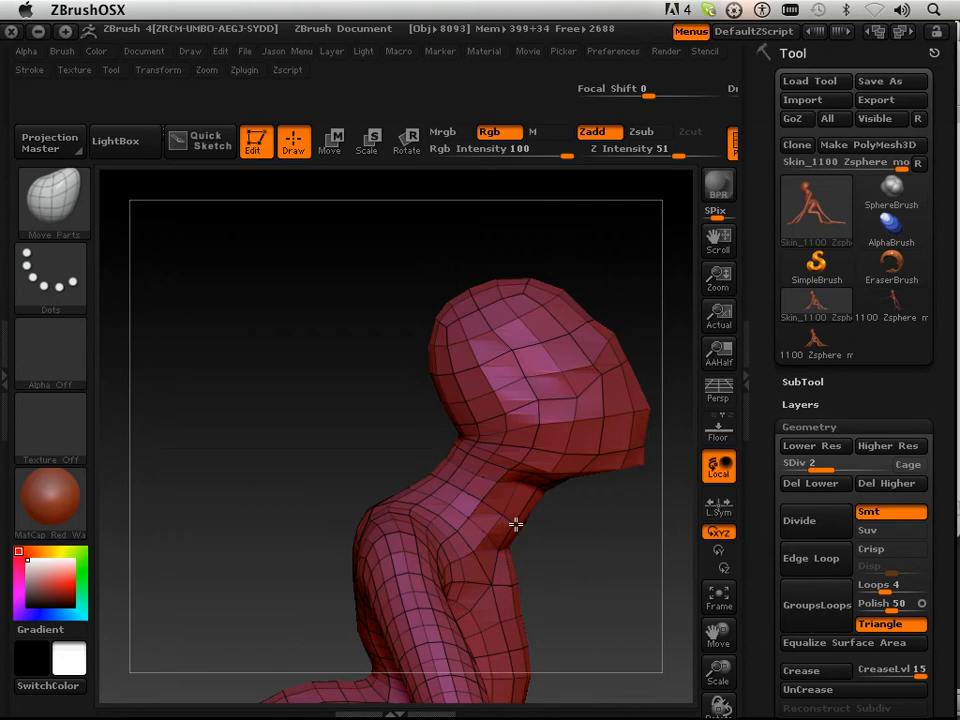
drag(515, 523, 545, 548)
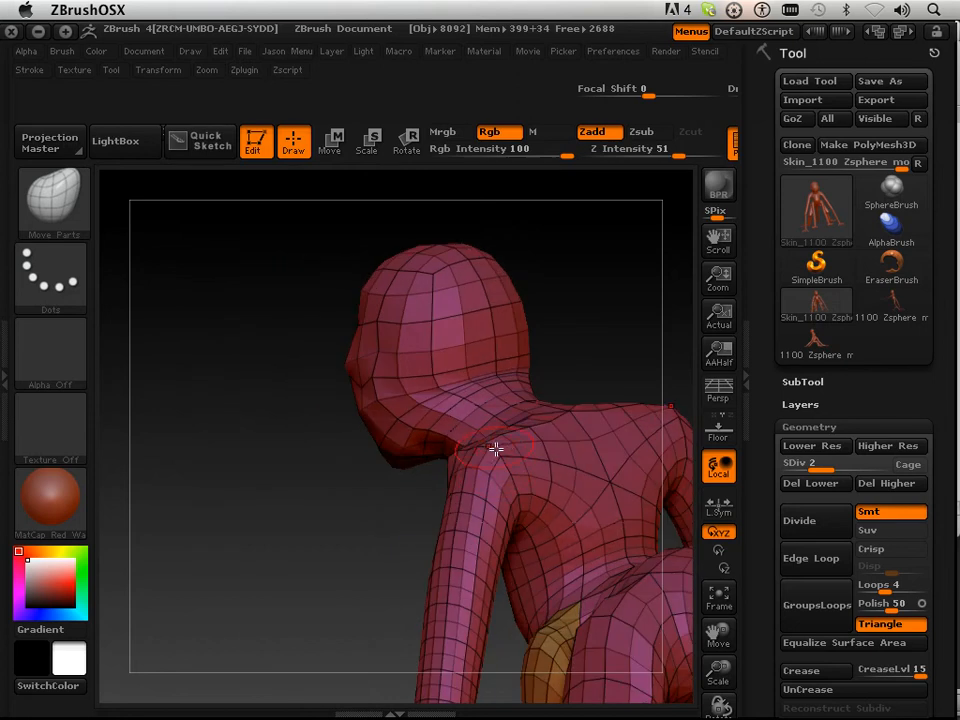
Step: Reshape the shoulder near the neck with the Move brush, then return to SDiv 1
drag(495, 450, 563, 480)
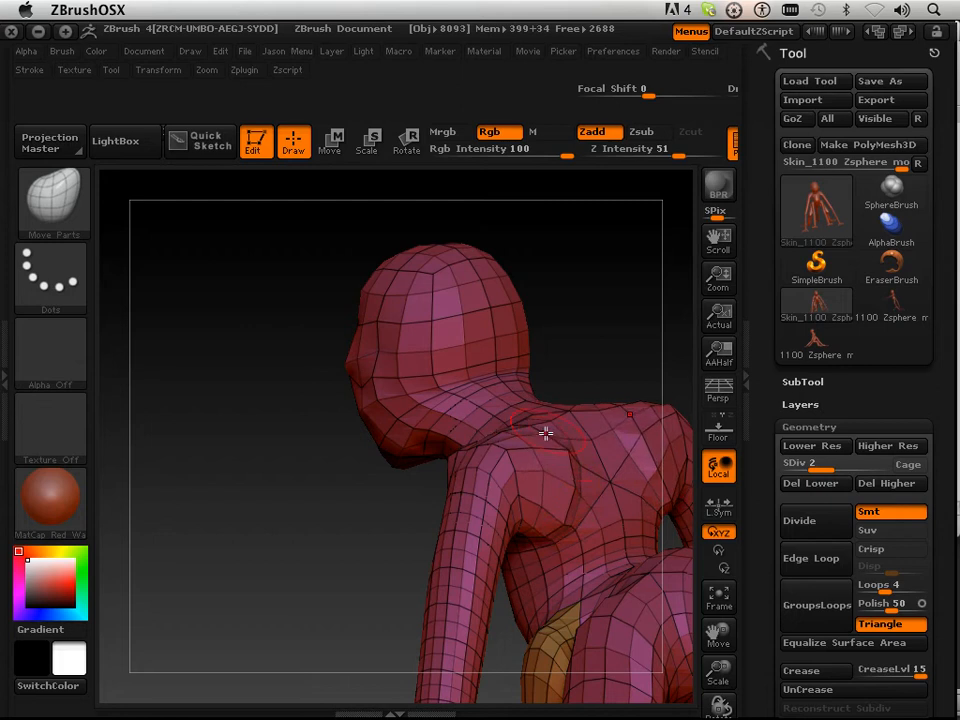
drag(545, 433, 279, 585)
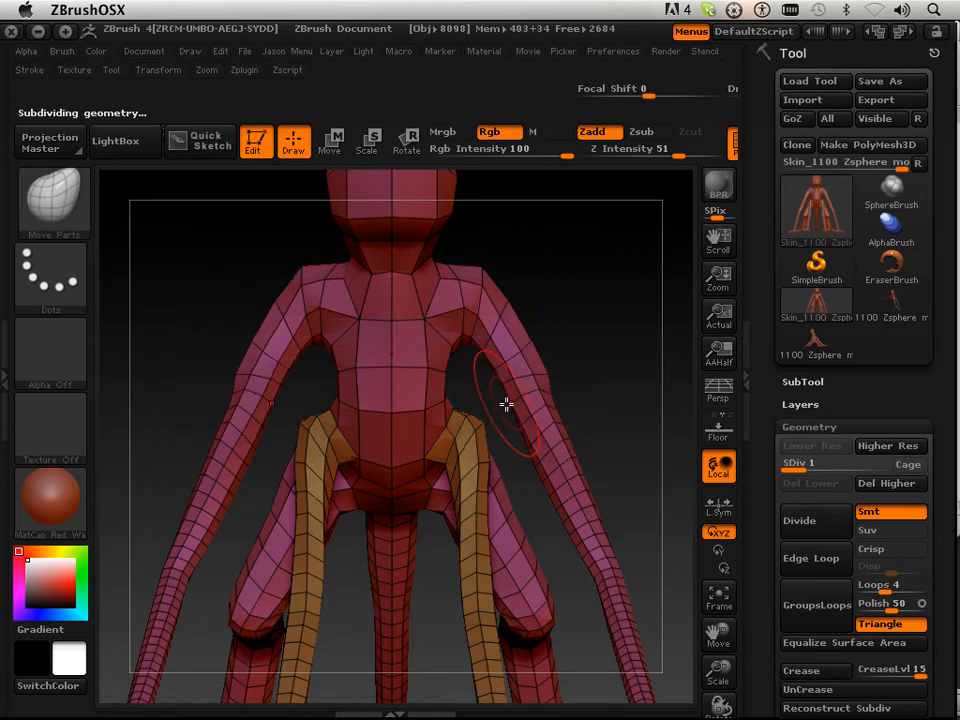
Step: Pull the leg and arm joints on the SDiv 1 mesh so the legs settle toward a crouch
drag(505, 405, 627, 485)
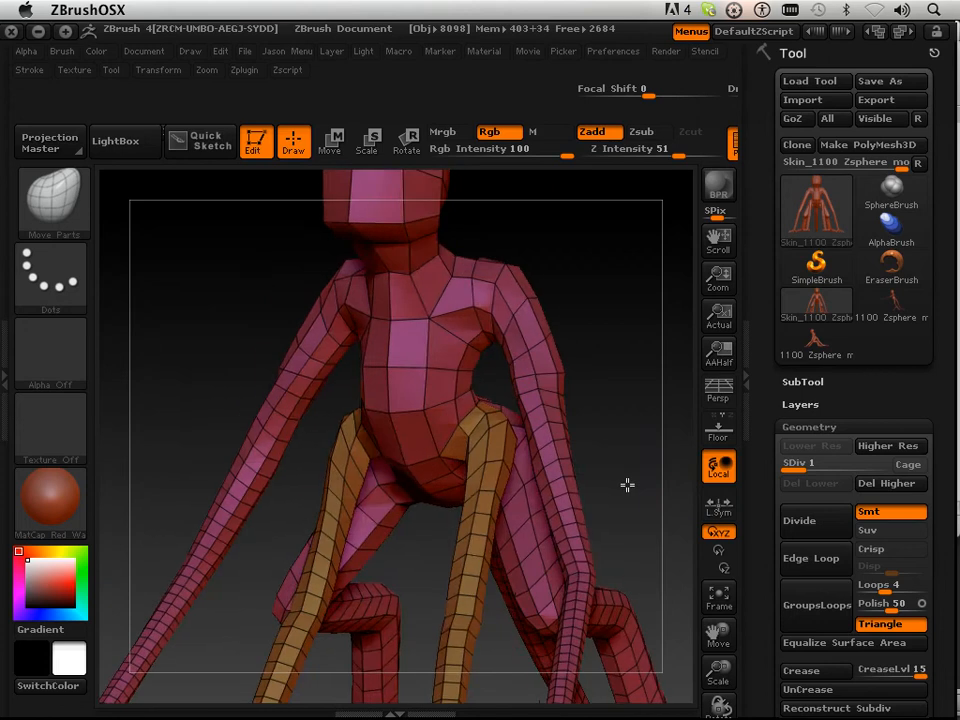
drag(627, 485, 589, 567)
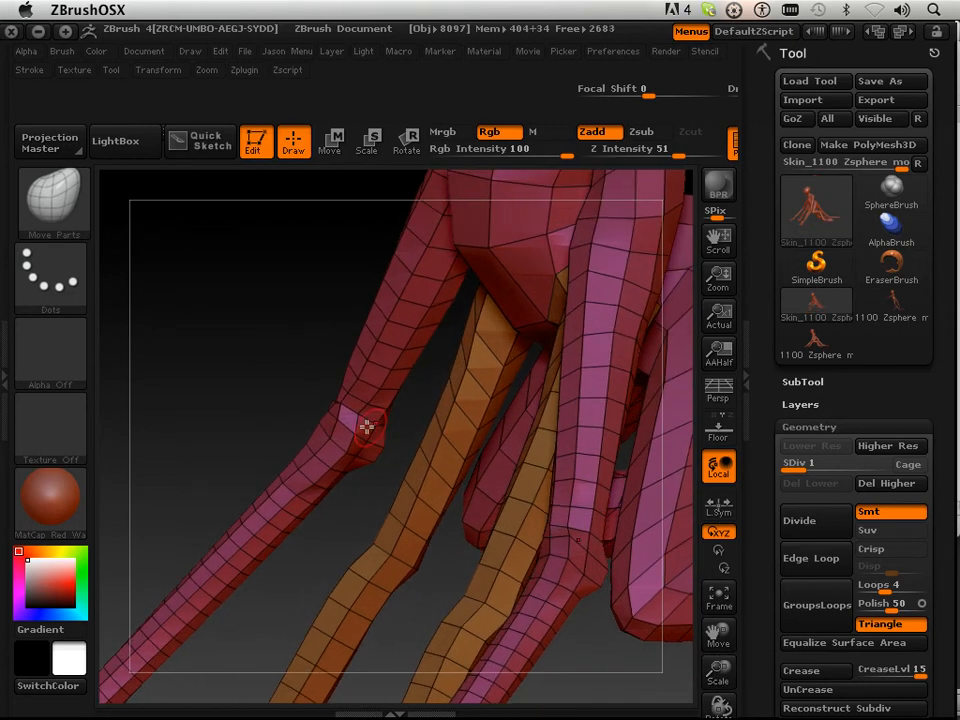
mouse_move(343, 396)
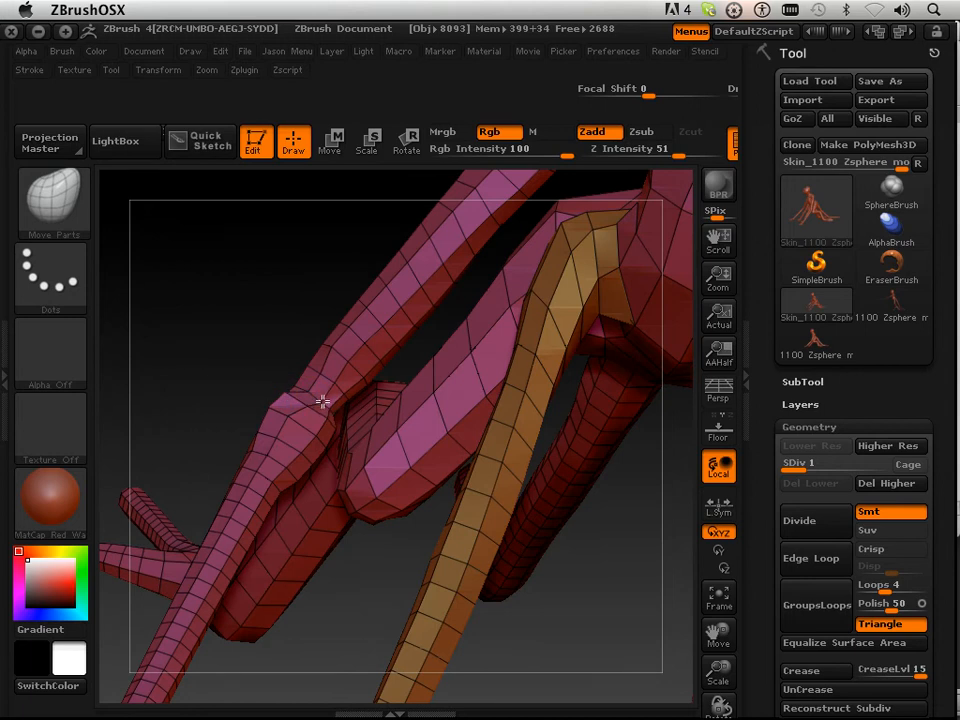
drag(323, 401, 597, 597)
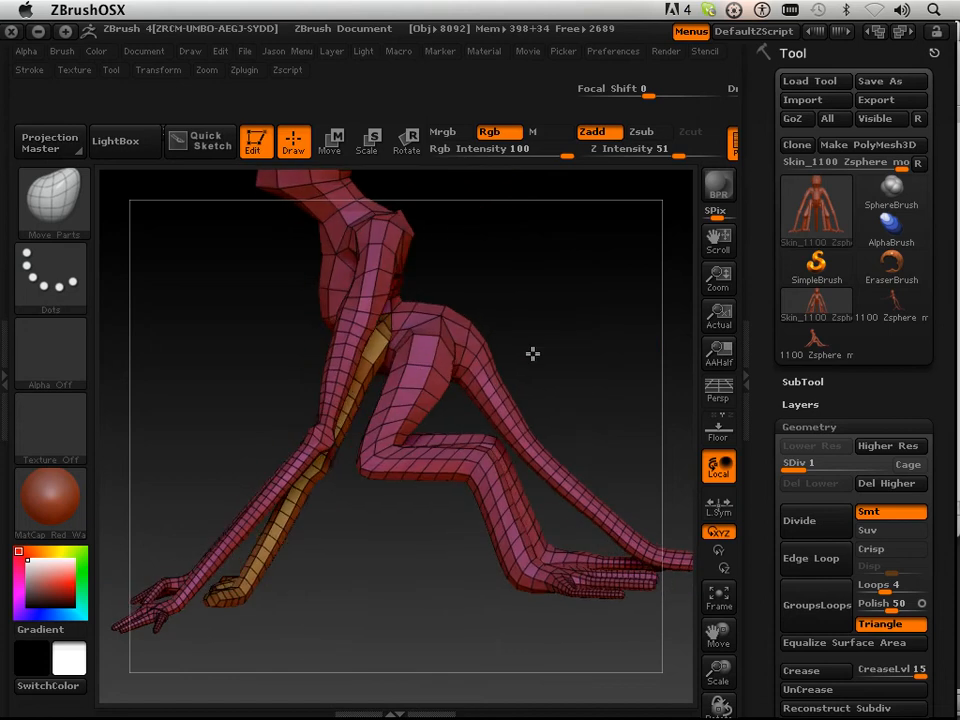
drag(530, 354, 350, 290)
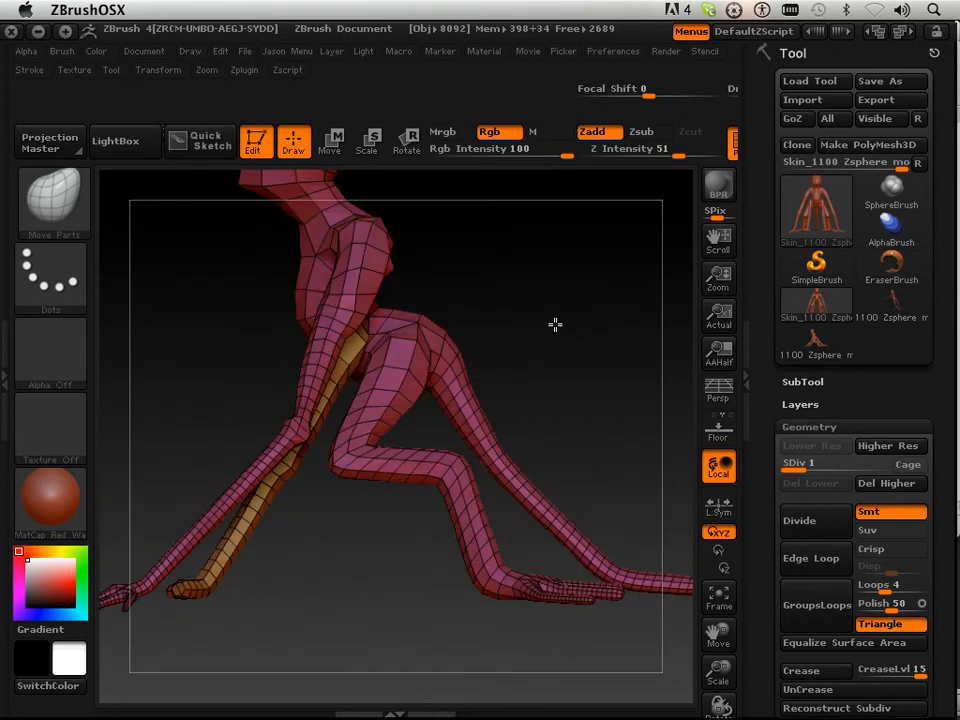
Step: Rework the arms, hips and hands with Move brush strokes, orbiting to check each side
drag(555, 325, 697, 400)
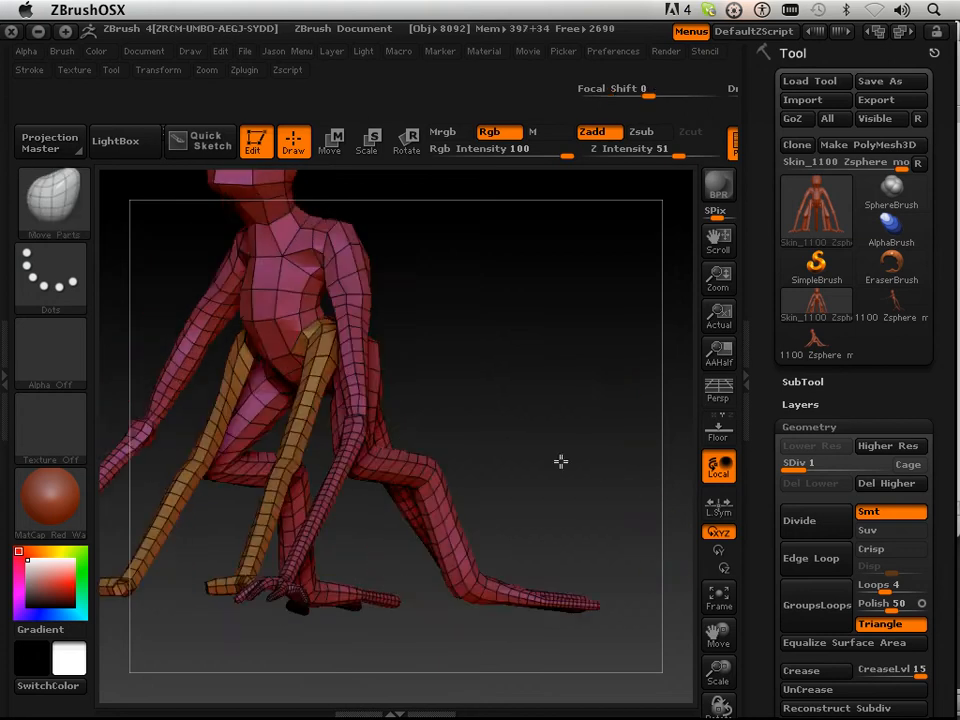
drag(560, 461, 385, 237)
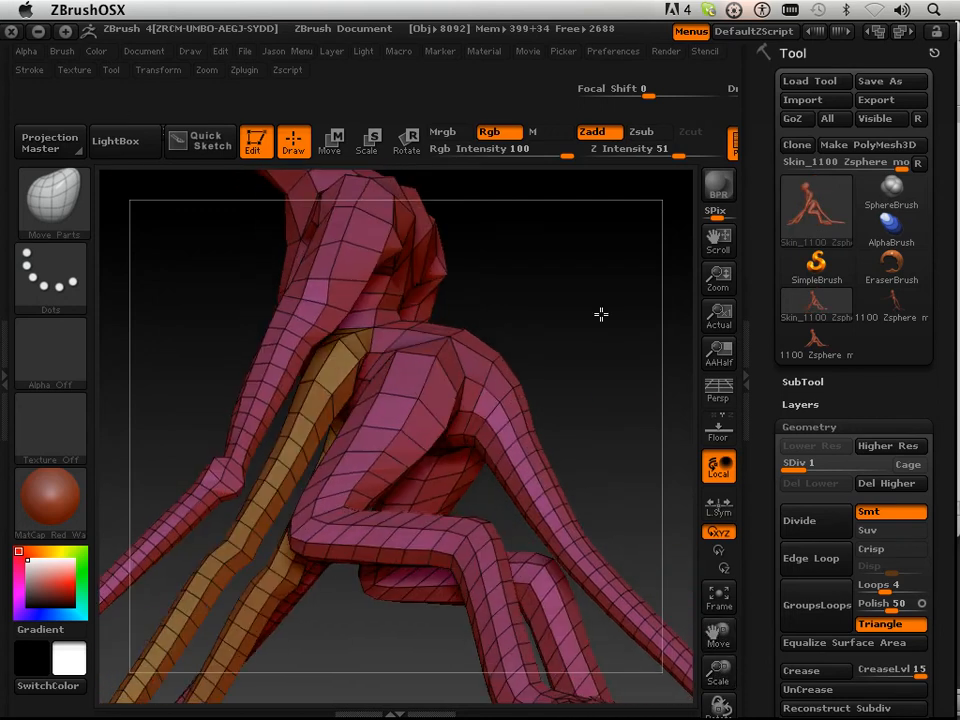
drag(600, 314, 274, 648)
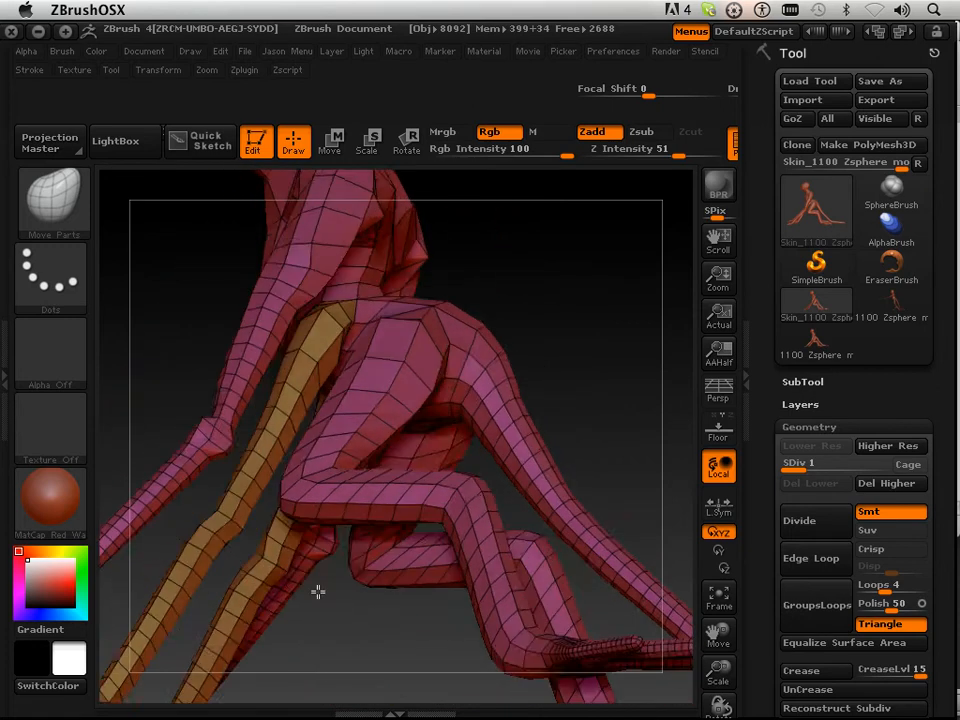
drag(318, 591, 285, 571)
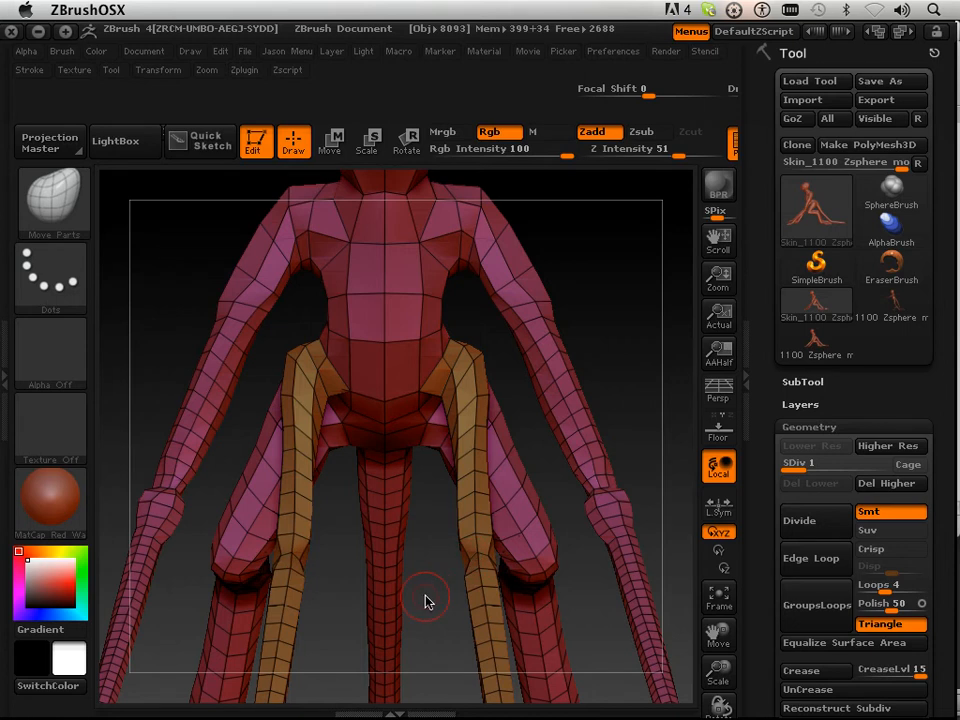
drag(425, 600, 531, 643)
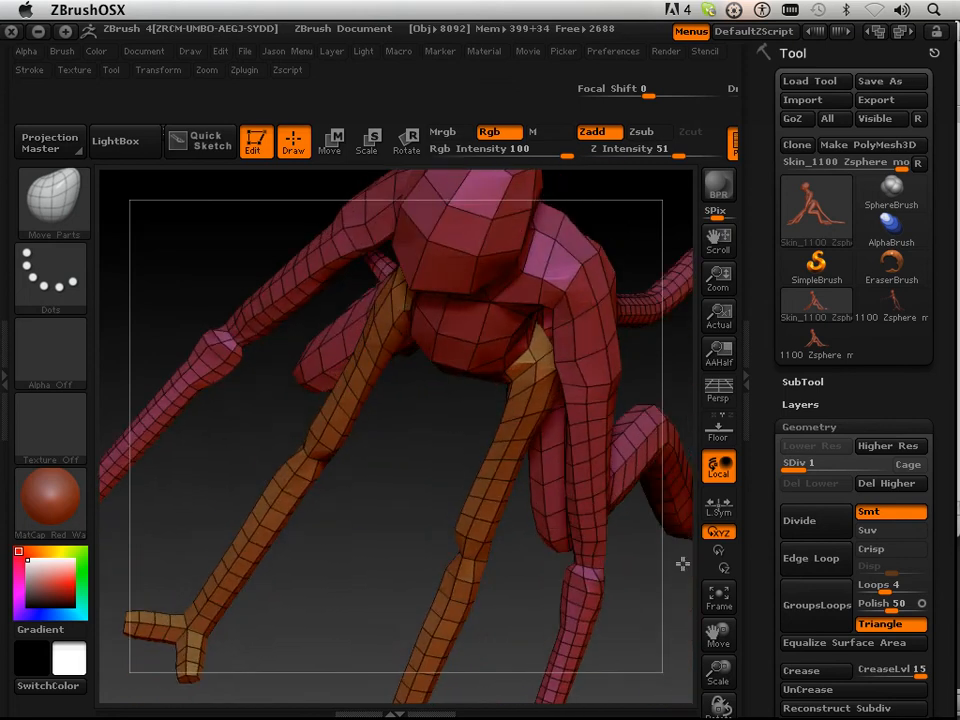
drag(683, 563, 483, 547)
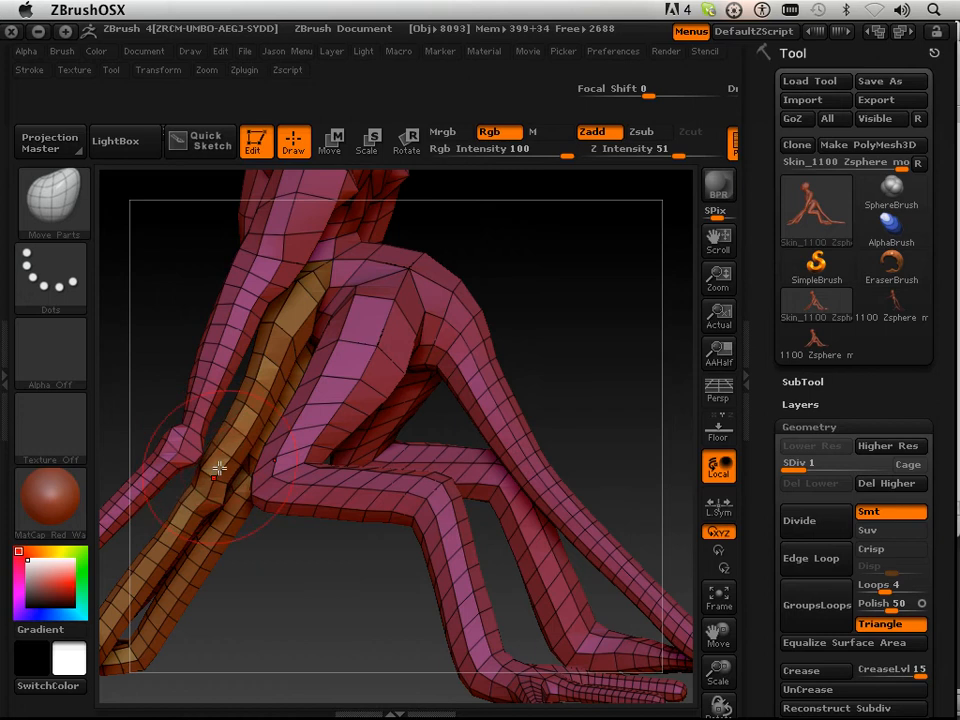
drag(218, 467, 285, 328)
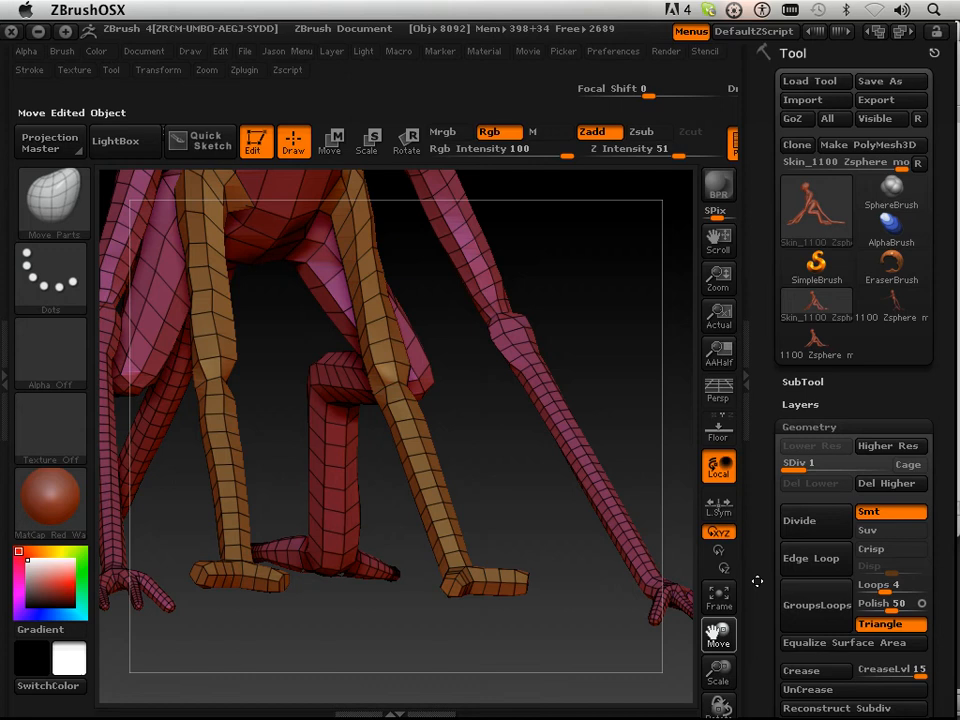
Step: Bend the legs into a crouch, reshaping the knees and thighs in side profile
drag(400, 400, 570, 570)
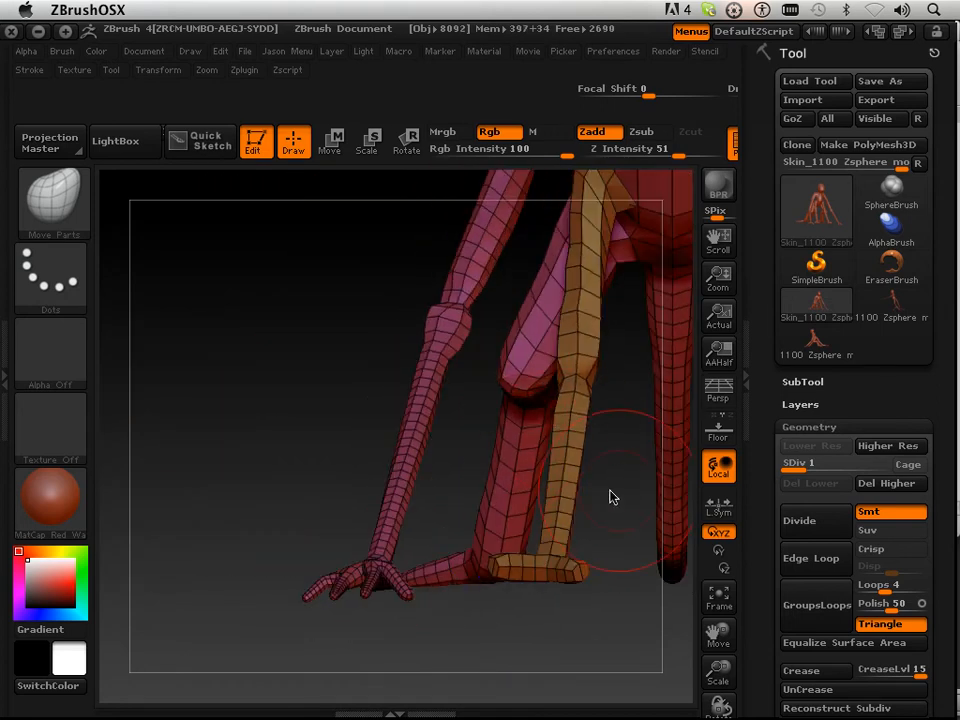
drag(613, 497, 628, 628)
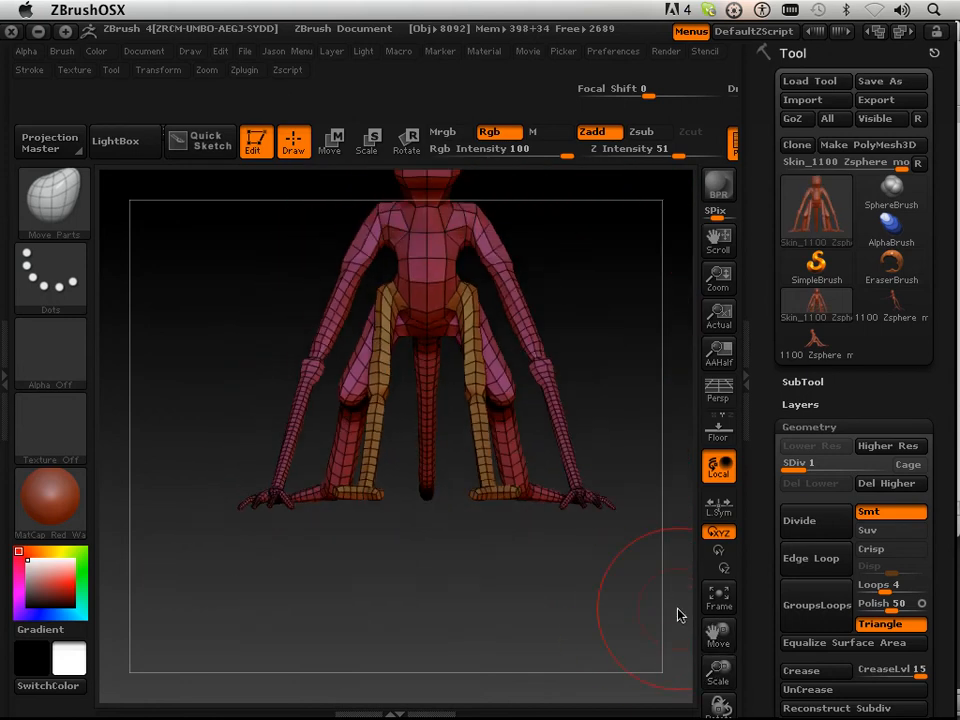
drag(680, 610, 630, 628)
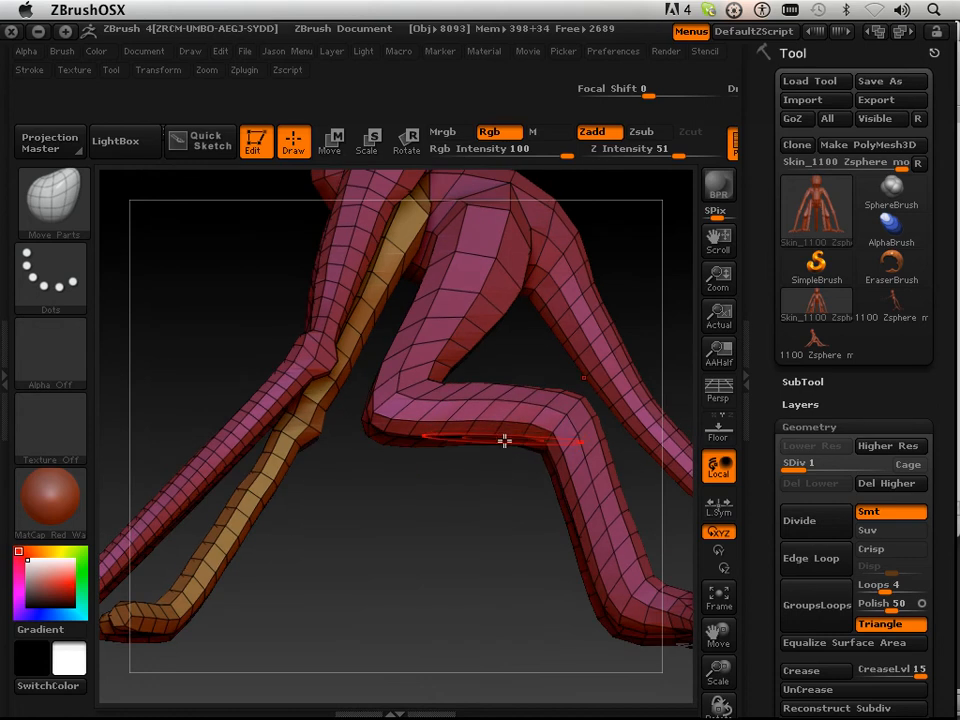
drag(505, 442, 545, 451)
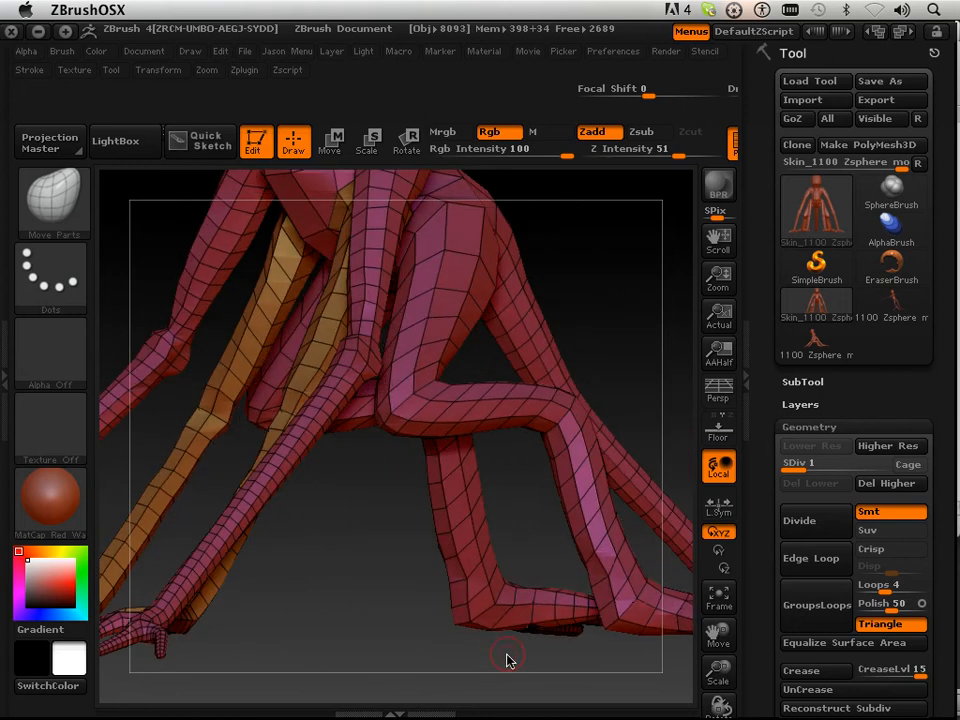
drag(507, 660, 645, 435)
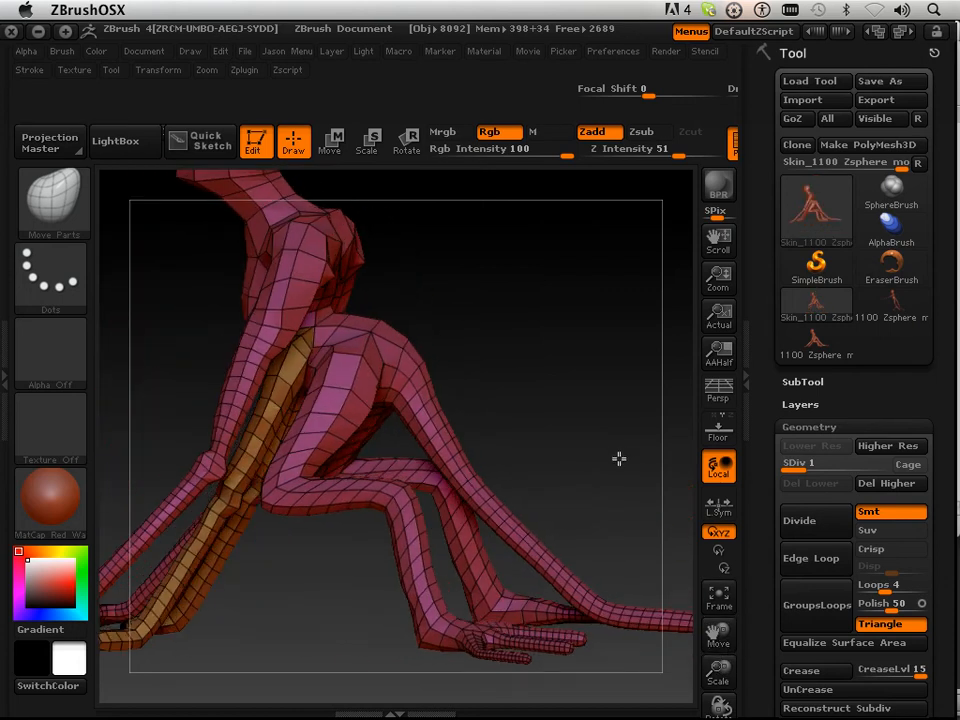
drag(618, 459, 513, 488)
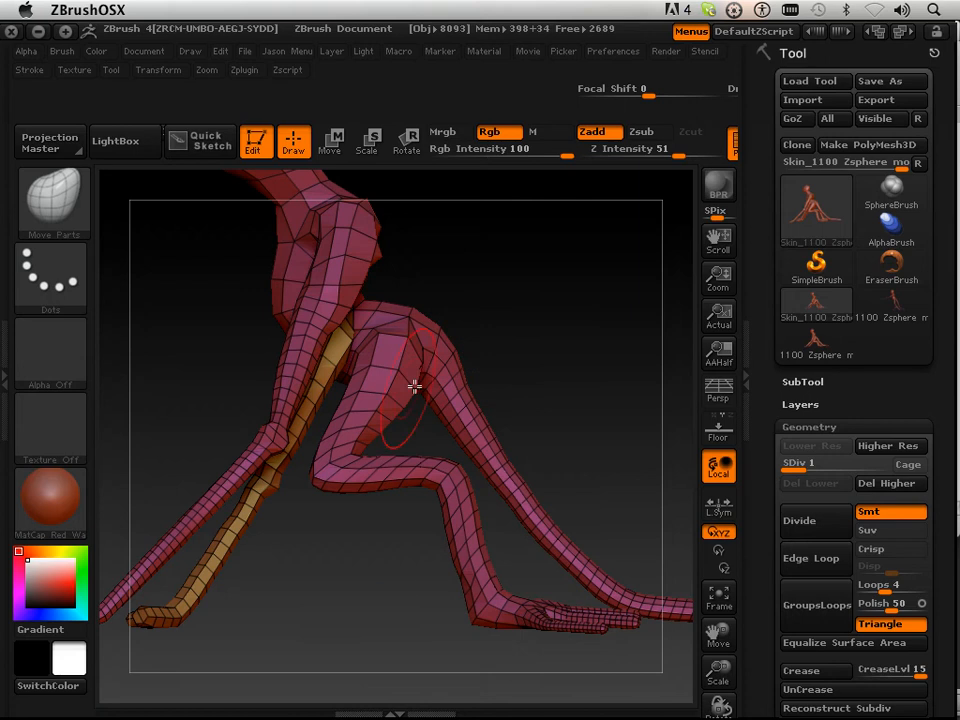
drag(415, 387, 378, 623)
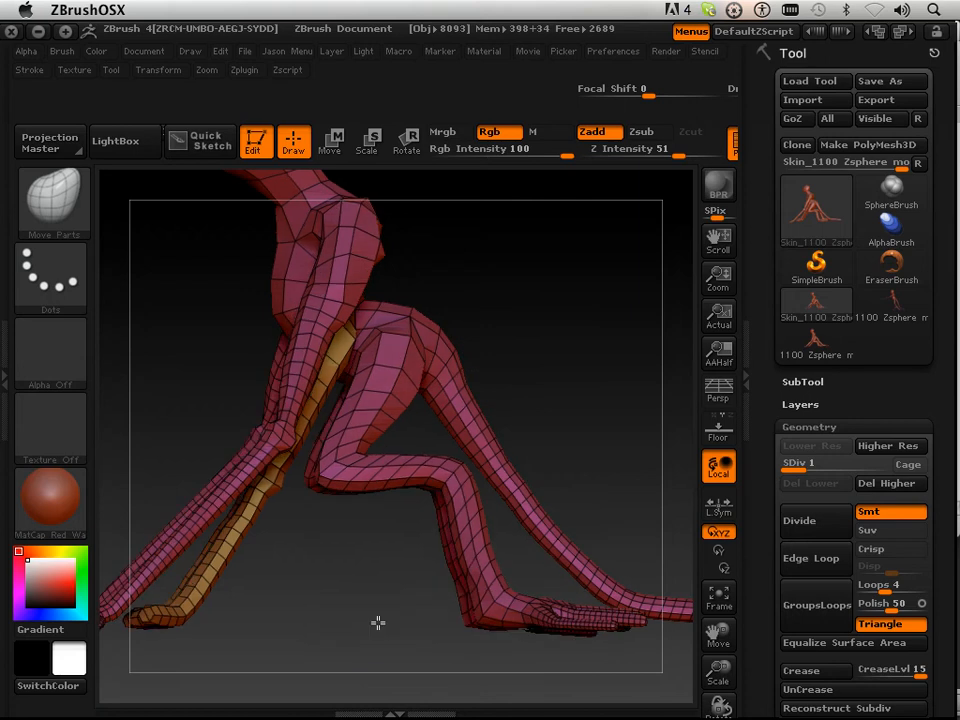
drag(378, 623, 460, 428)
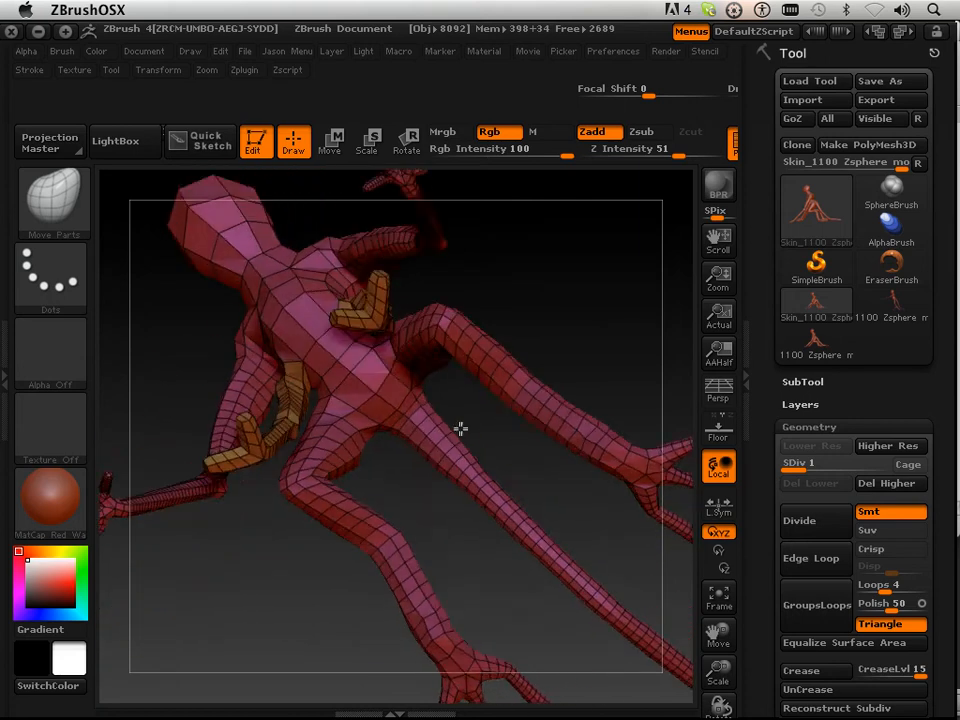
drag(461, 428, 563, 426)
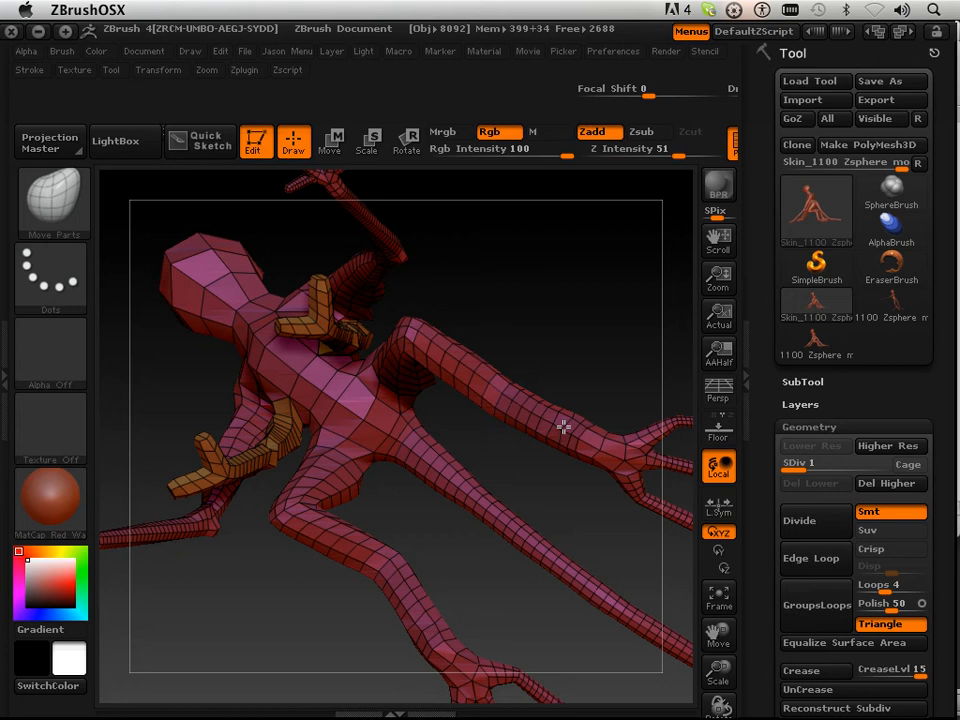
drag(563, 425, 621, 293)
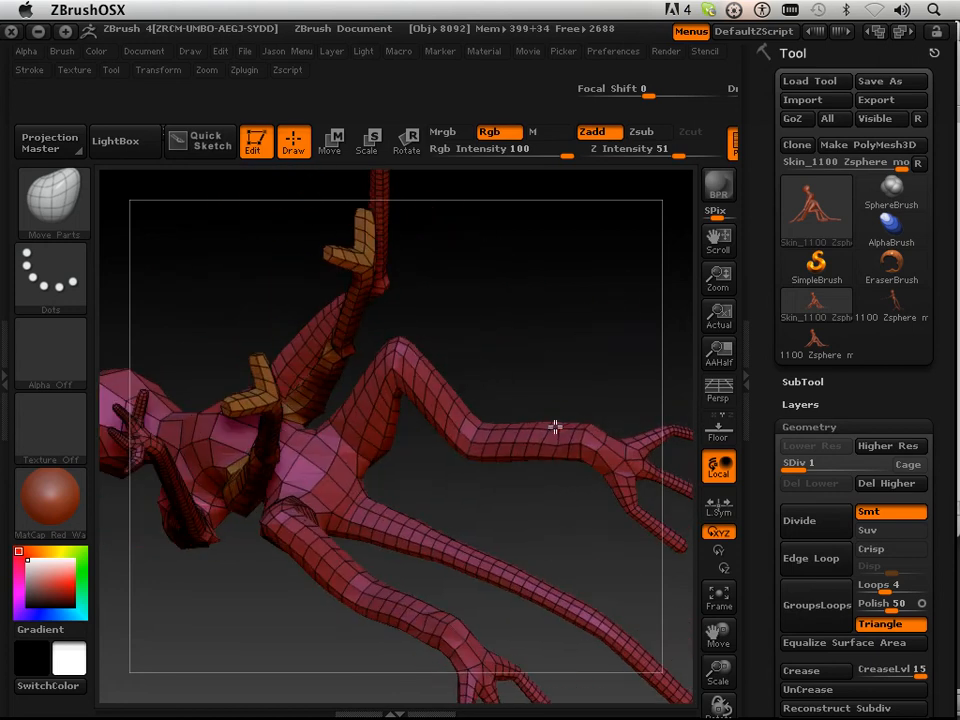
drag(555, 427, 545, 422)
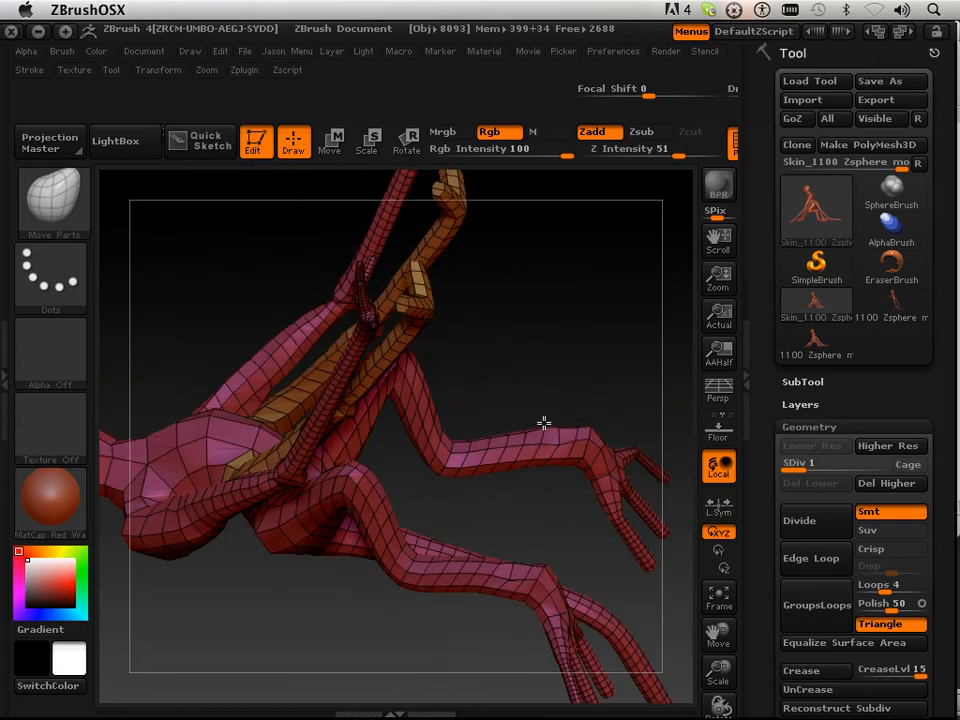
drag(545, 422, 643, 335)
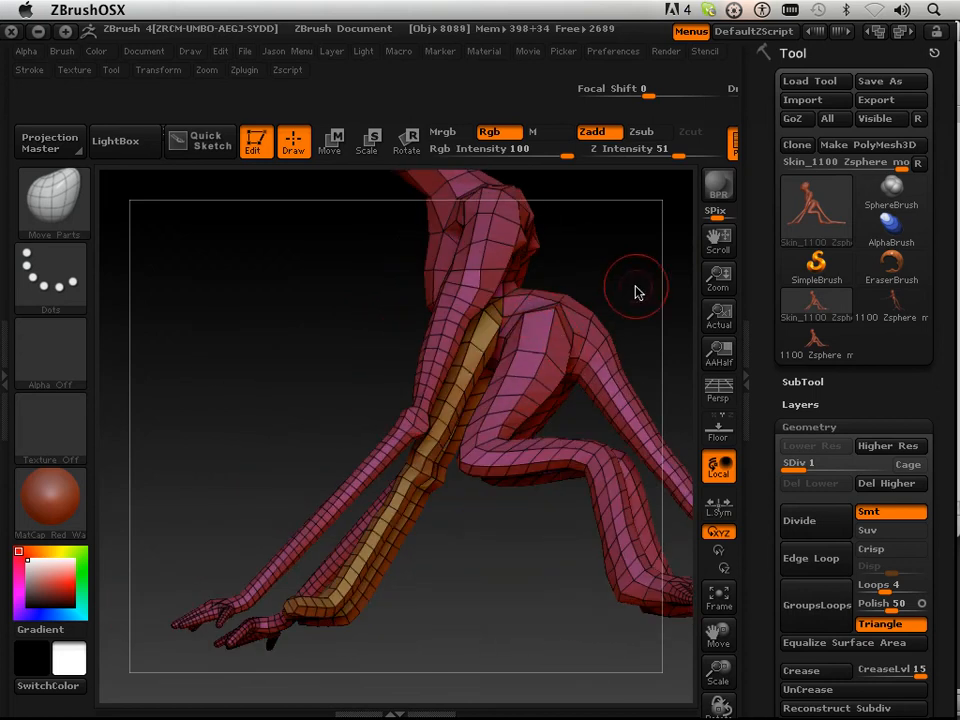
Step: Drag the shoulders, back and neck into shape while orbiting between front and rear views
drag(635, 290, 520, 298)
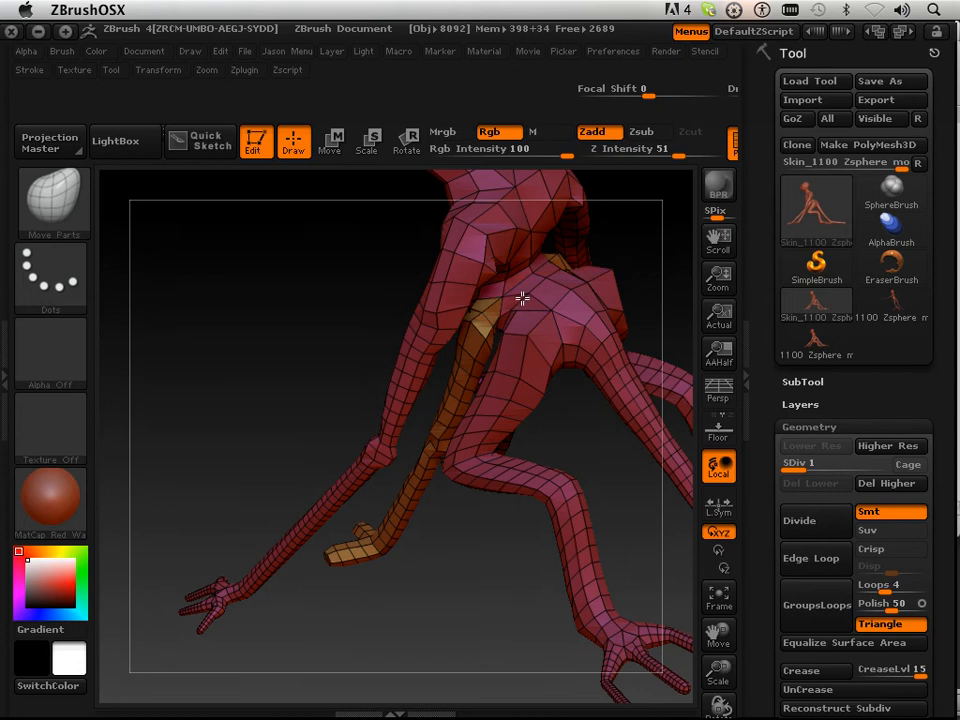
drag(520, 300, 350, 560)
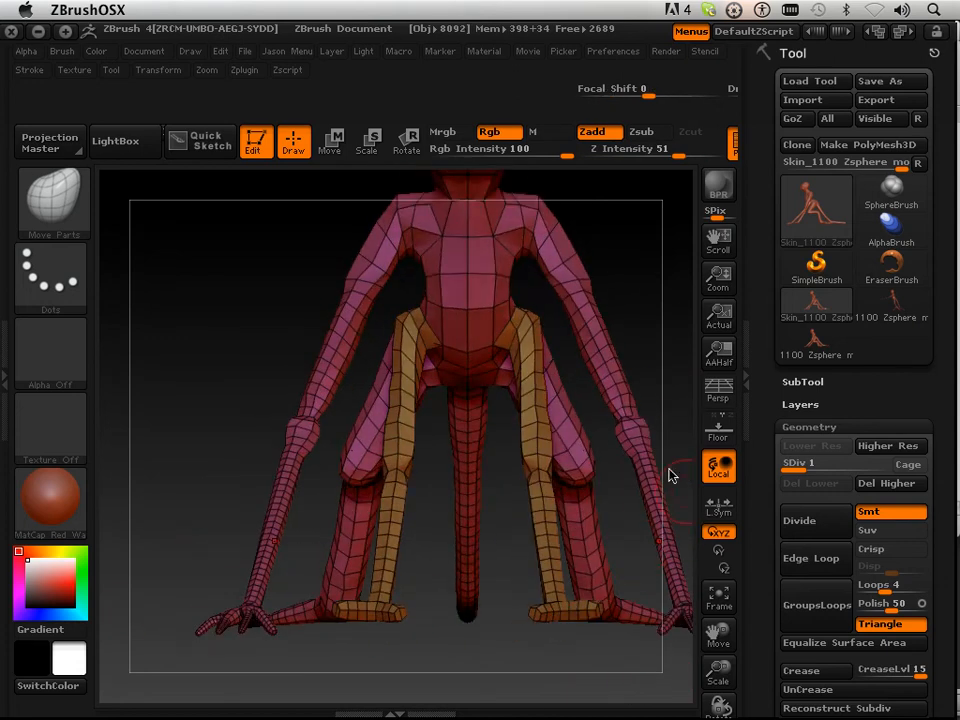
drag(670, 475, 558, 233)
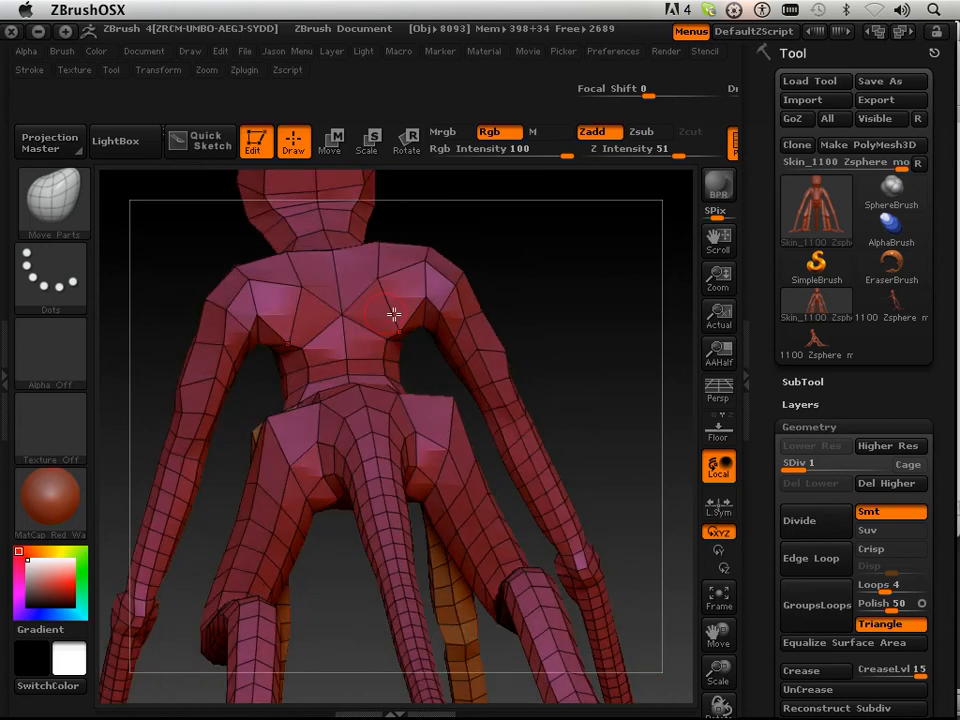
drag(393, 315, 587, 290)
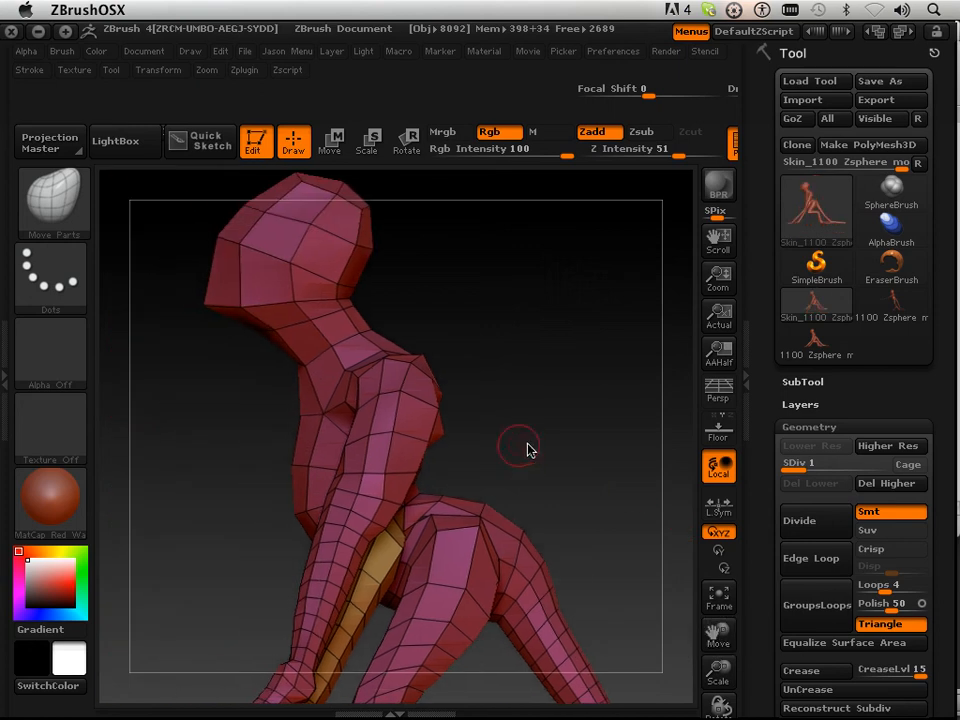
drag(520, 448, 395, 390)
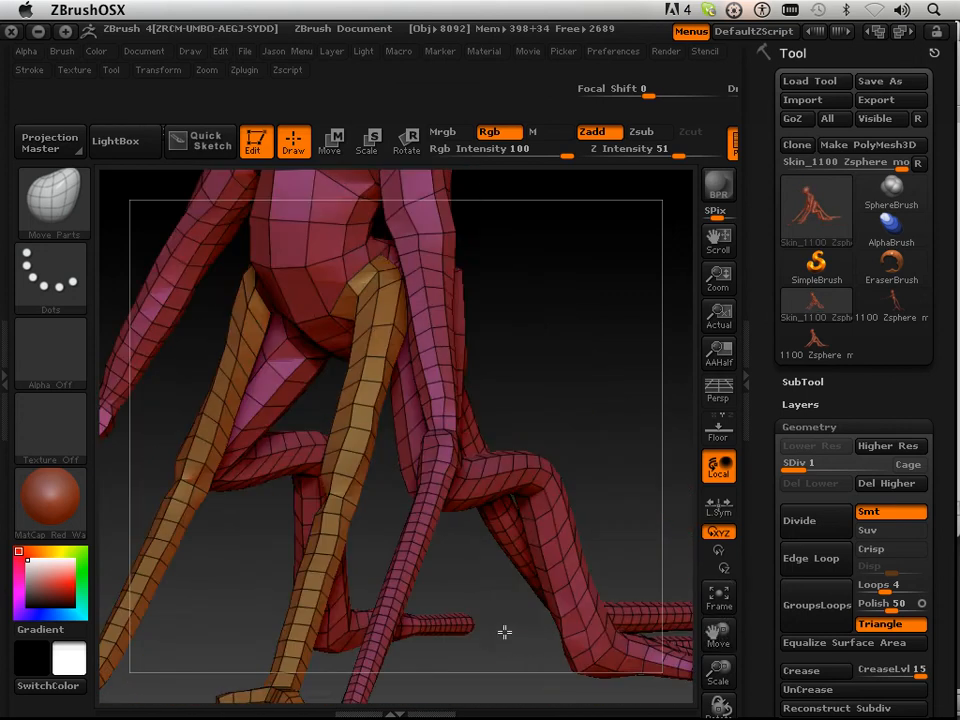
Step: Rough out the hind legs, tail area and upper arm, ending at the chest and shoulders
drag(505, 631, 510, 447)
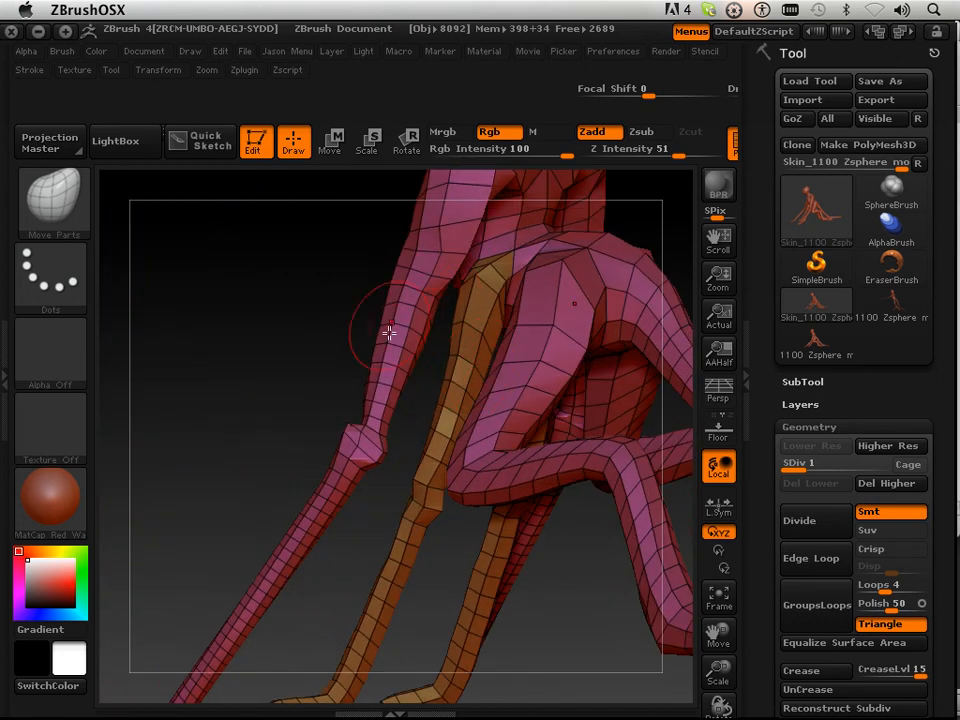
drag(390, 335, 653, 663)
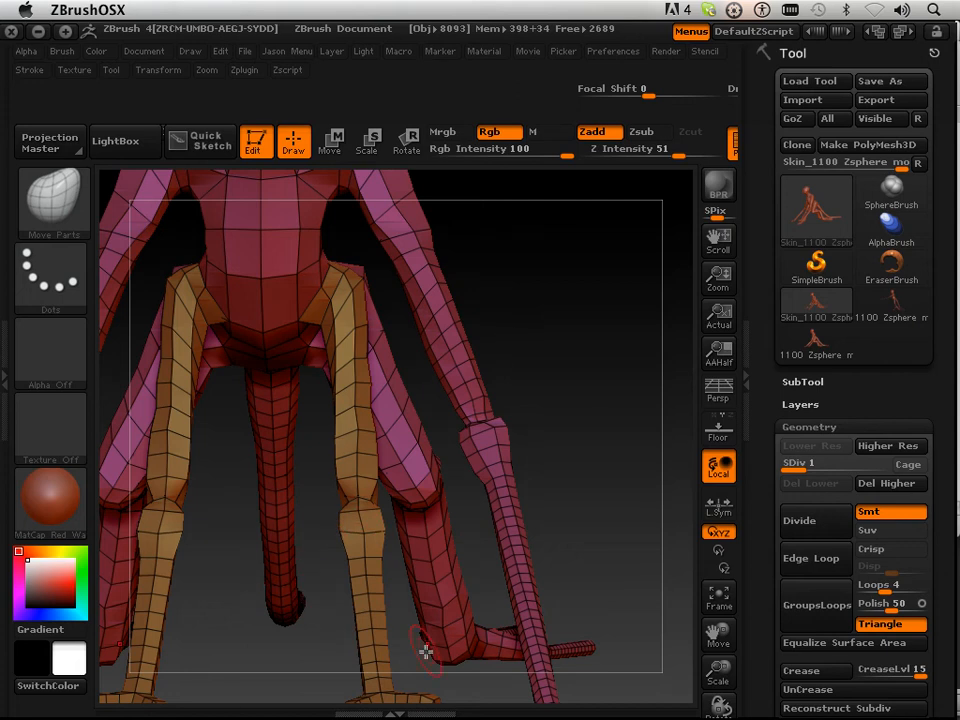
drag(420, 650, 455, 500)
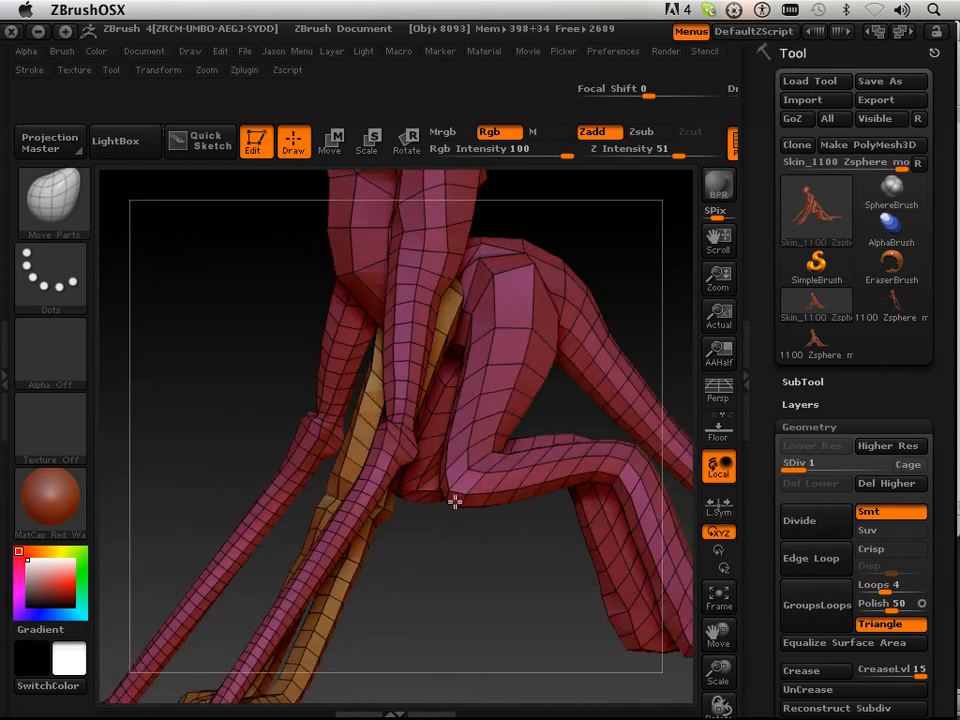
drag(455, 500, 330, 473)
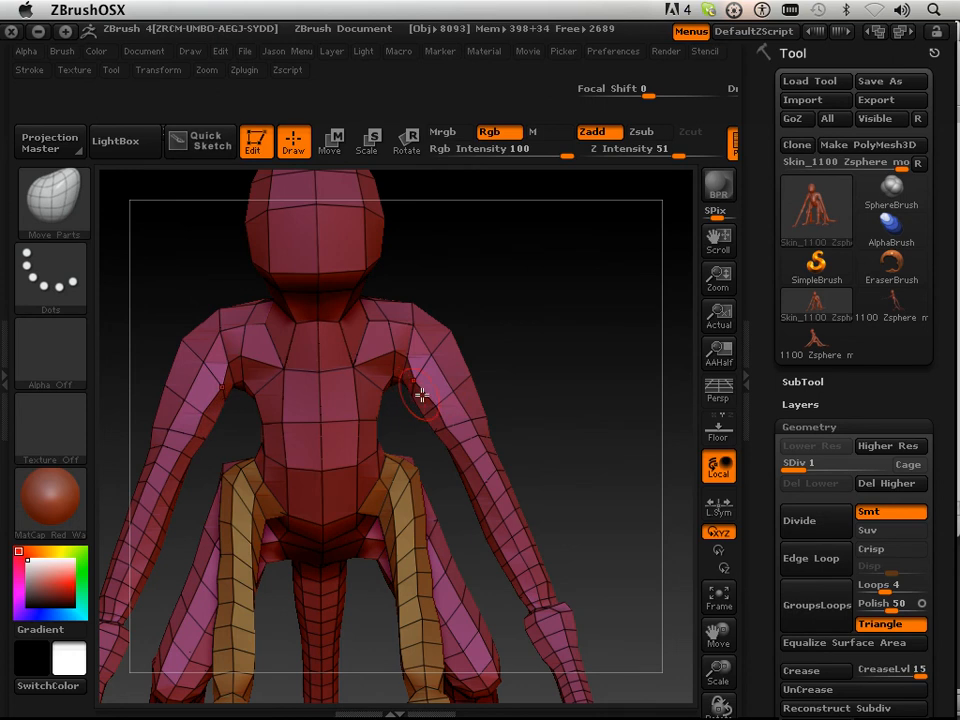
Step: Adjust the chest, neck, upper back and arm-to-chest silhouette in side profile
drag(420, 400, 450, 415)
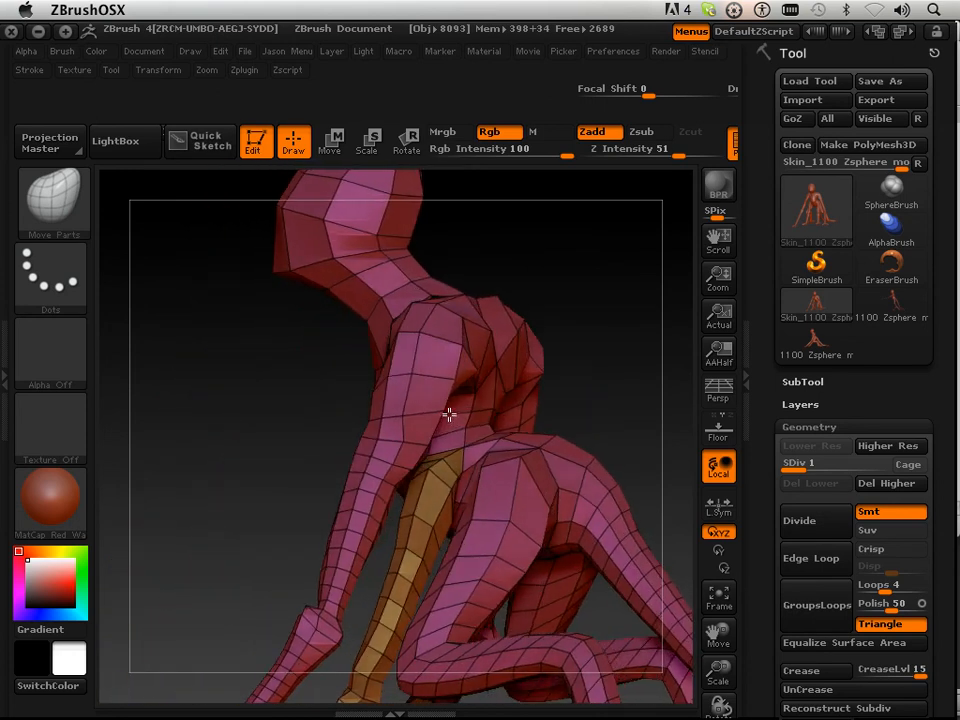
drag(450, 415, 450, 385)
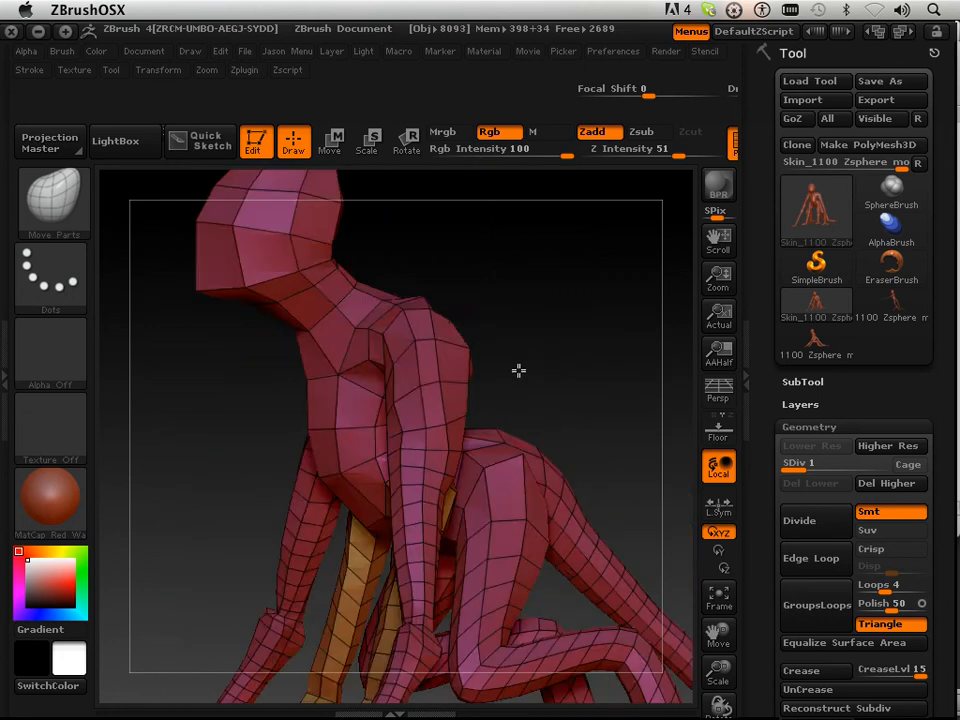
drag(520, 375, 570, 310)
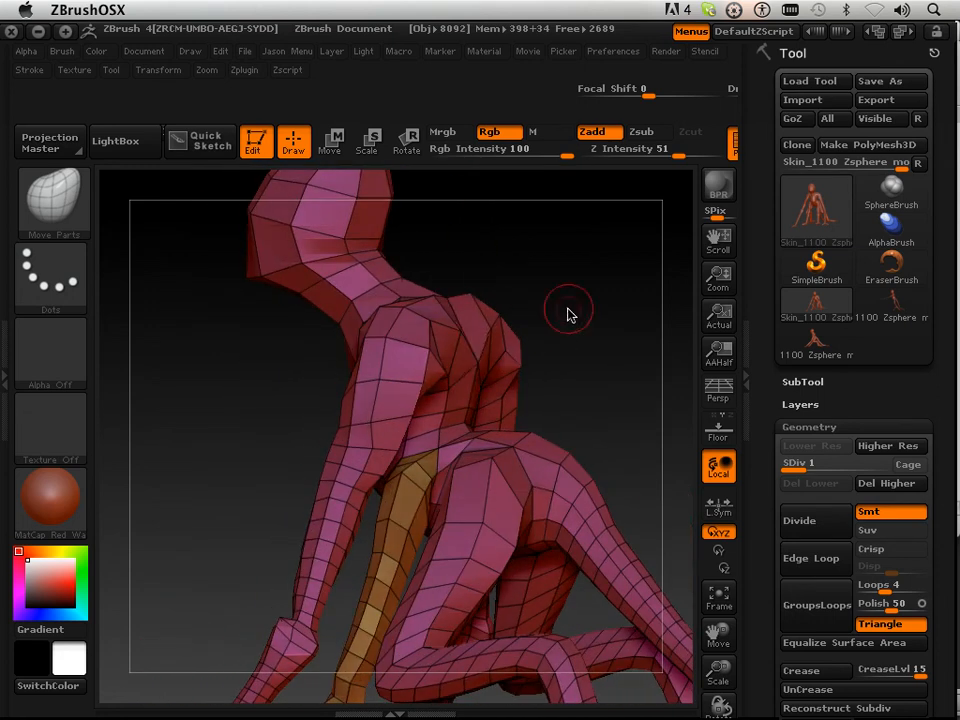
drag(568, 308, 475, 365)
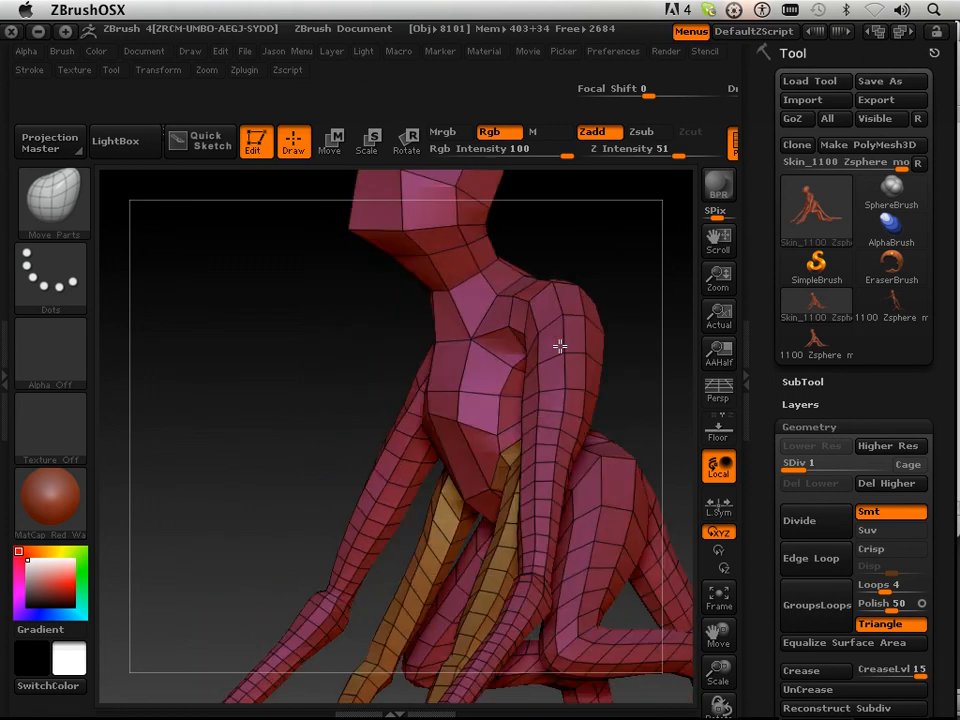
drag(560, 347, 427, 418)
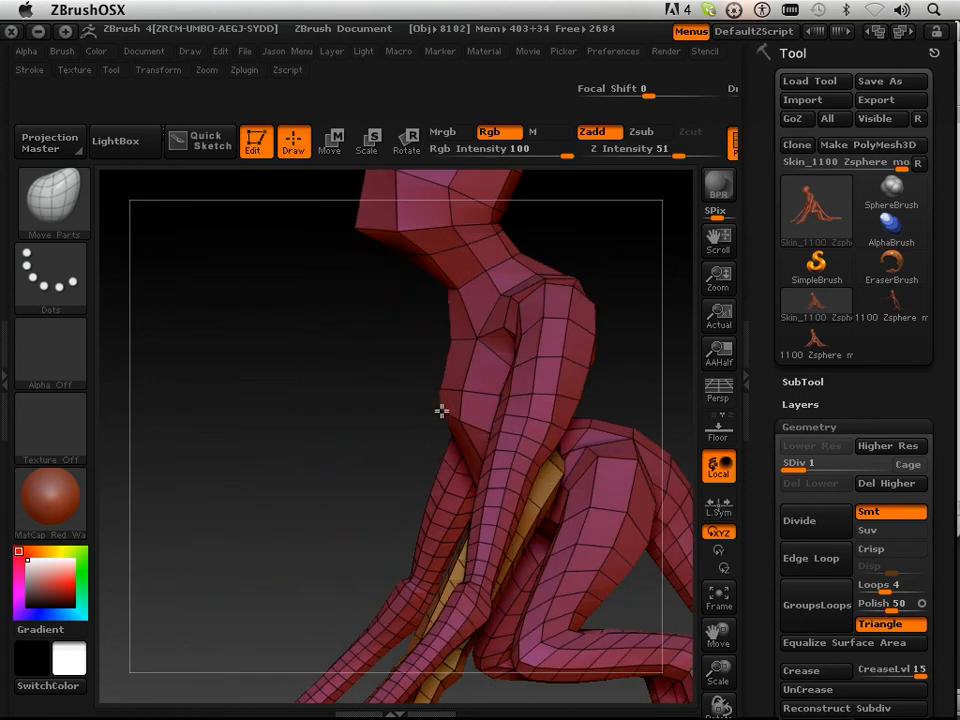
drag(442, 410, 360, 453)
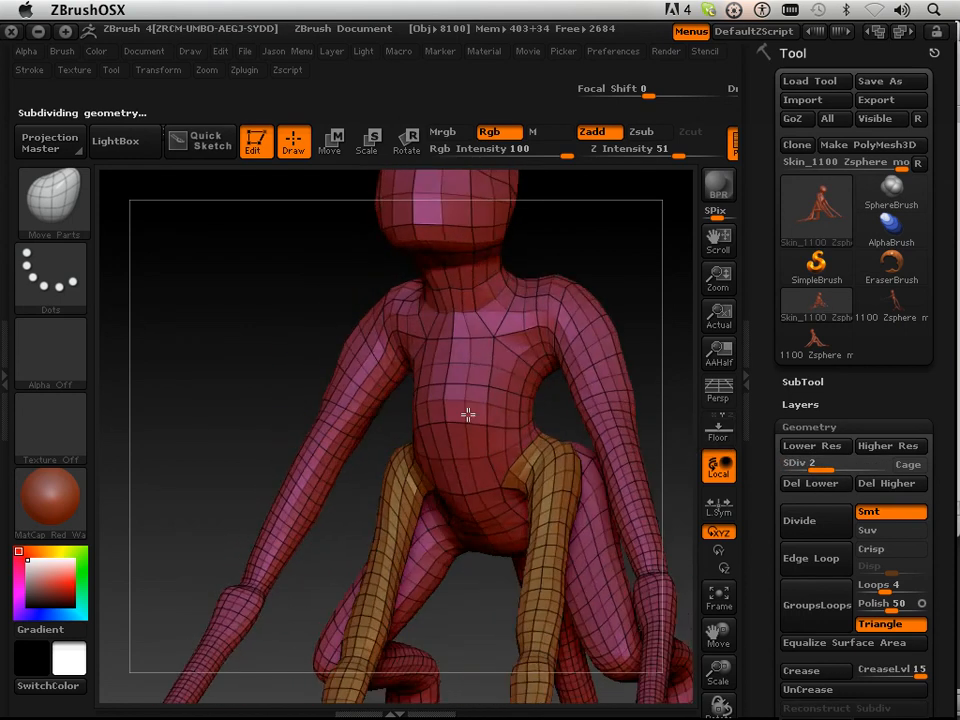
Step: At SDiv 2, refine the chest, push in the belly and hips, and define the lower back
drag(468, 415, 475, 458)
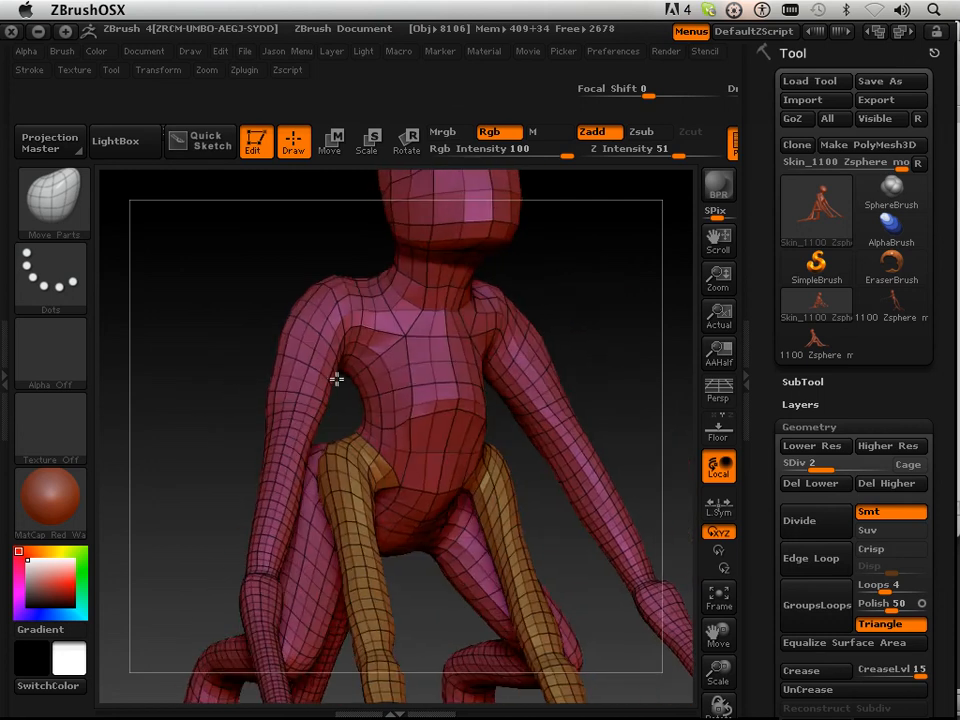
drag(335, 380, 437, 483)
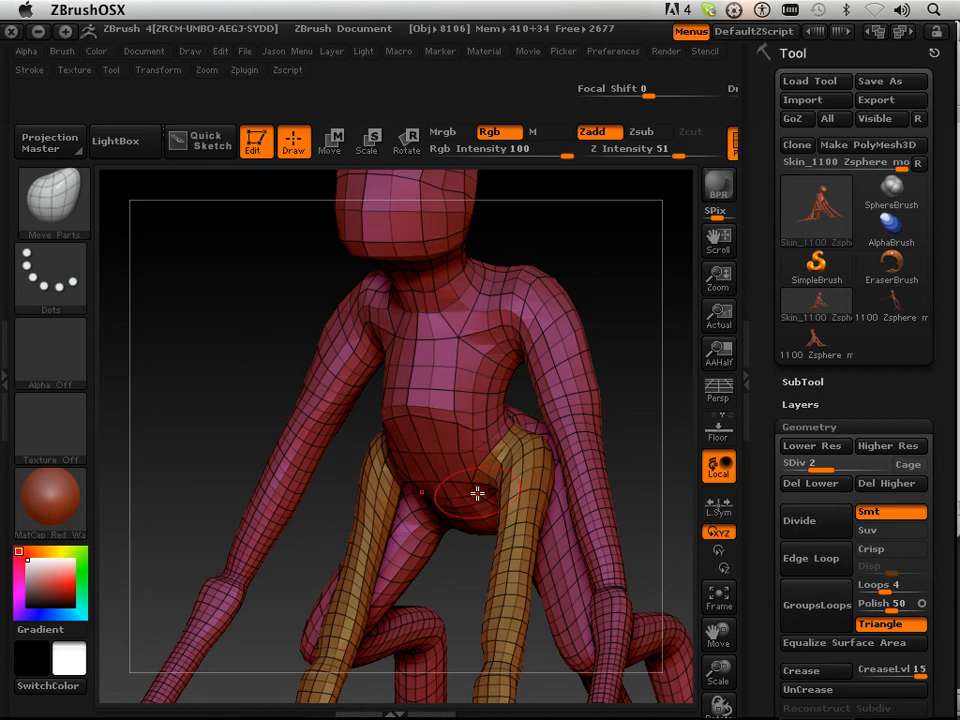
drag(477, 493, 288, 411)
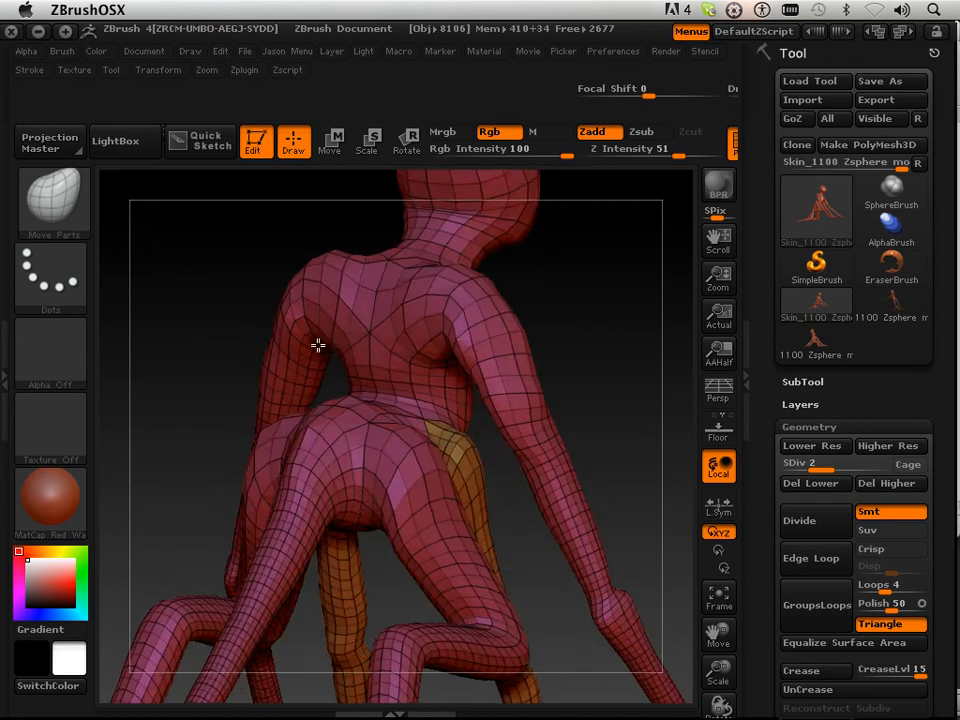
drag(318, 345, 368, 331)
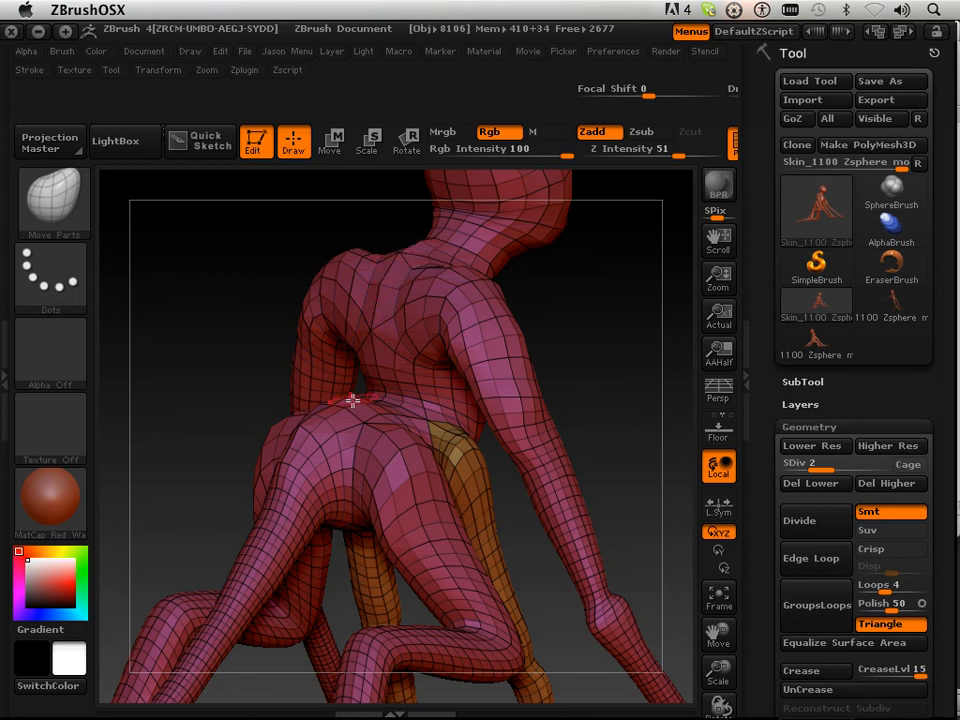
mouse_move(405, 376)
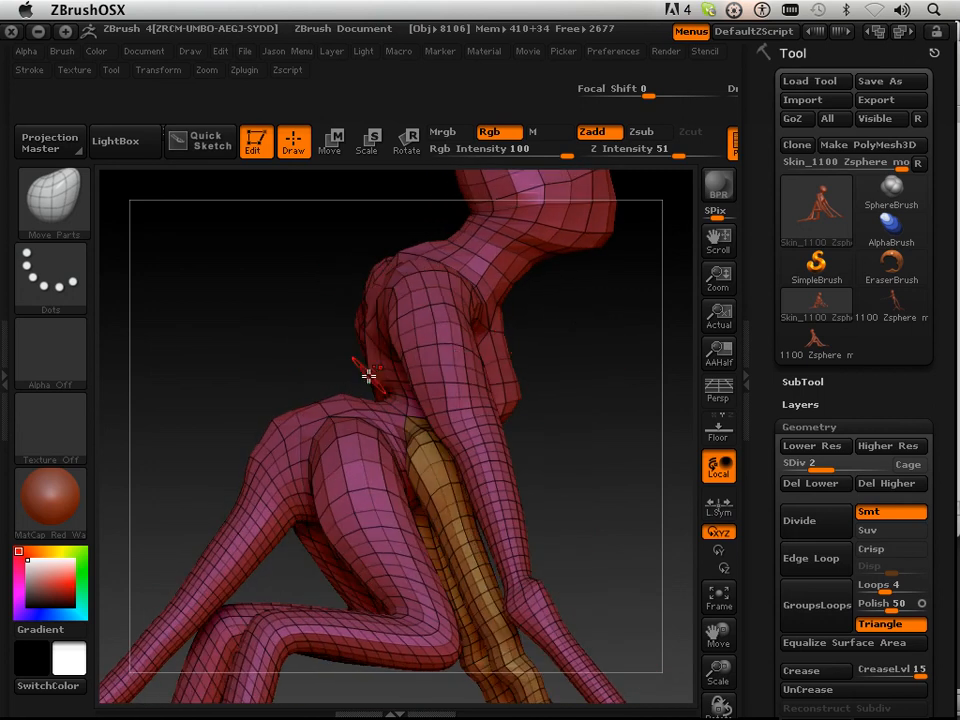
Step: Shape the waist in profile and reshape the hind hip from the side
drag(370, 375, 375, 375)
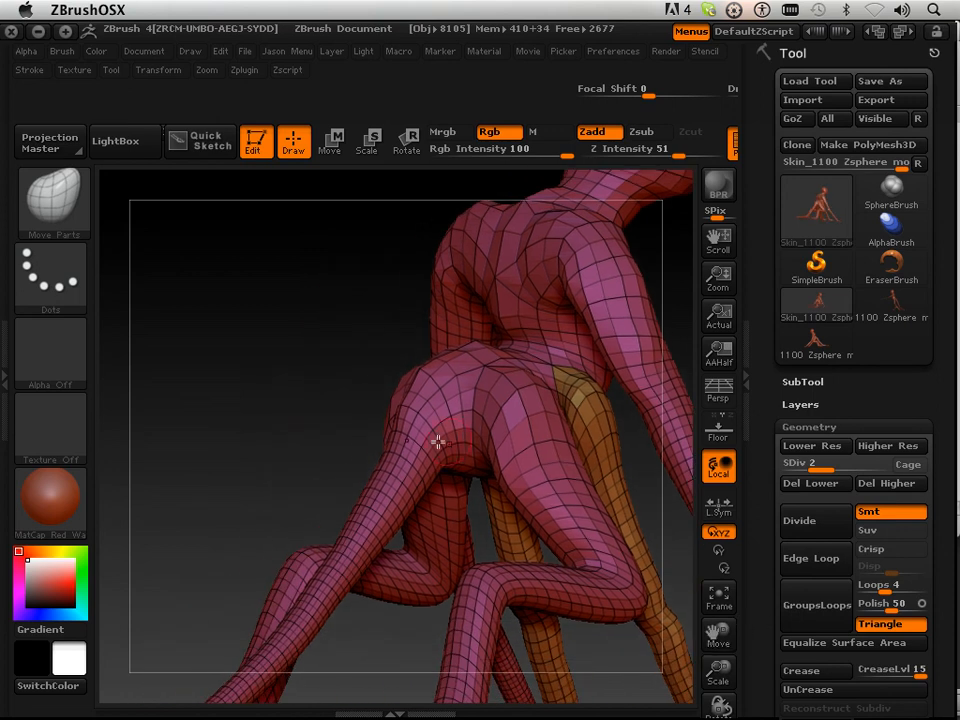
drag(438, 442, 383, 437)
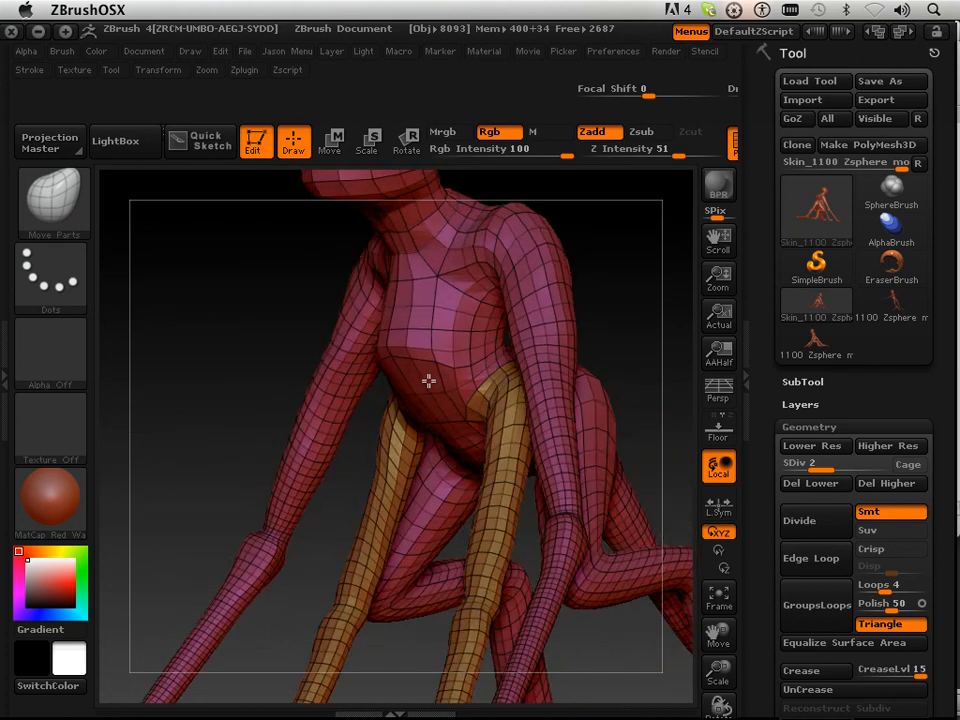
drag(430, 380, 590, 425)
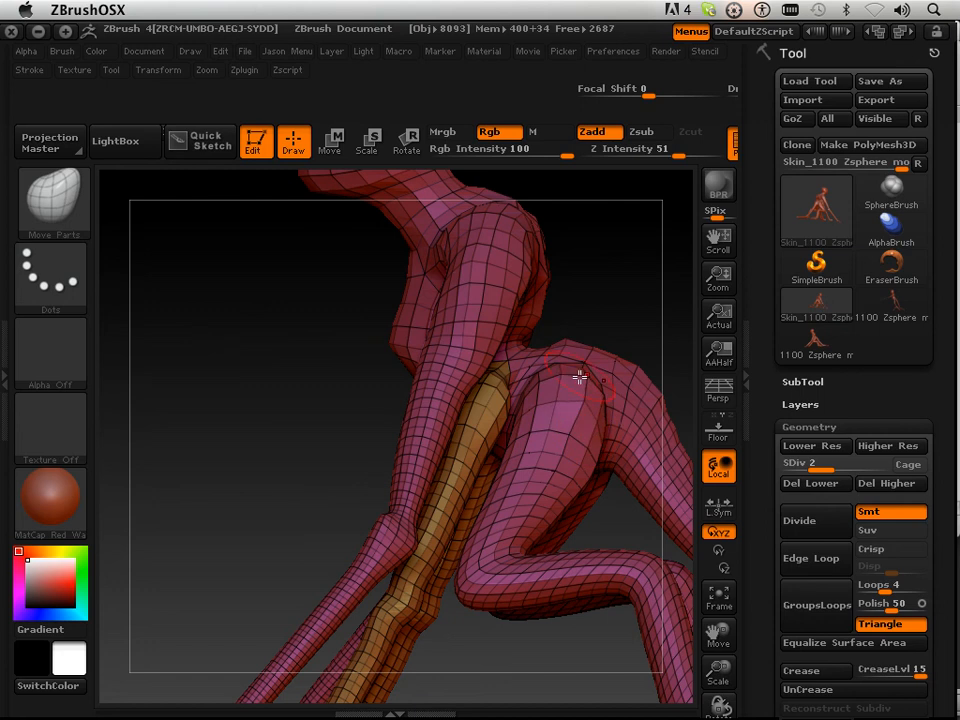
drag(580, 377, 318, 418)
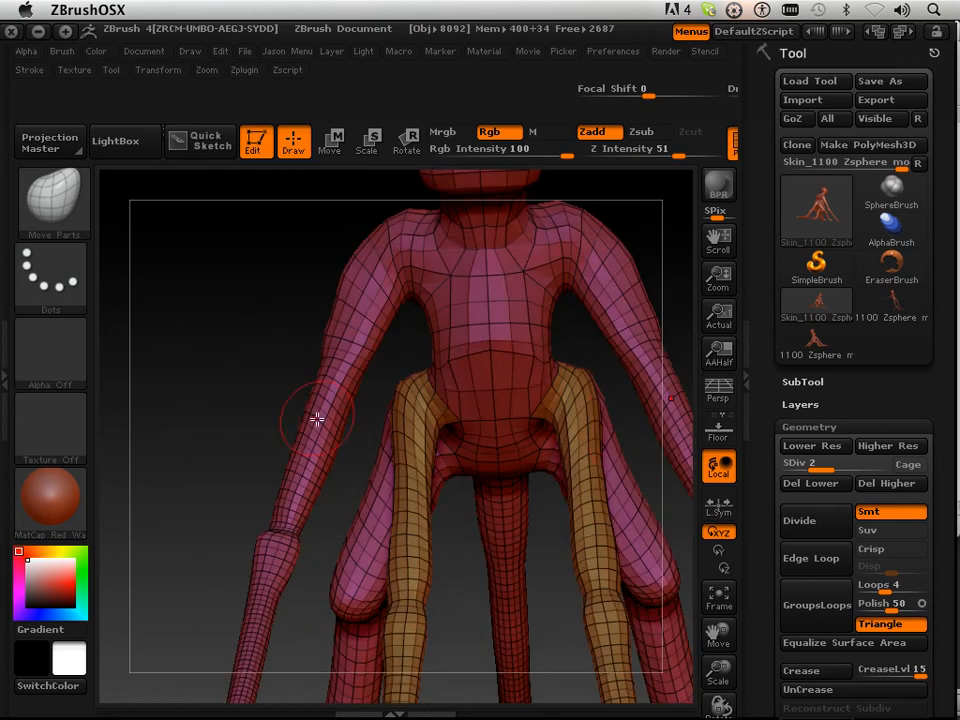